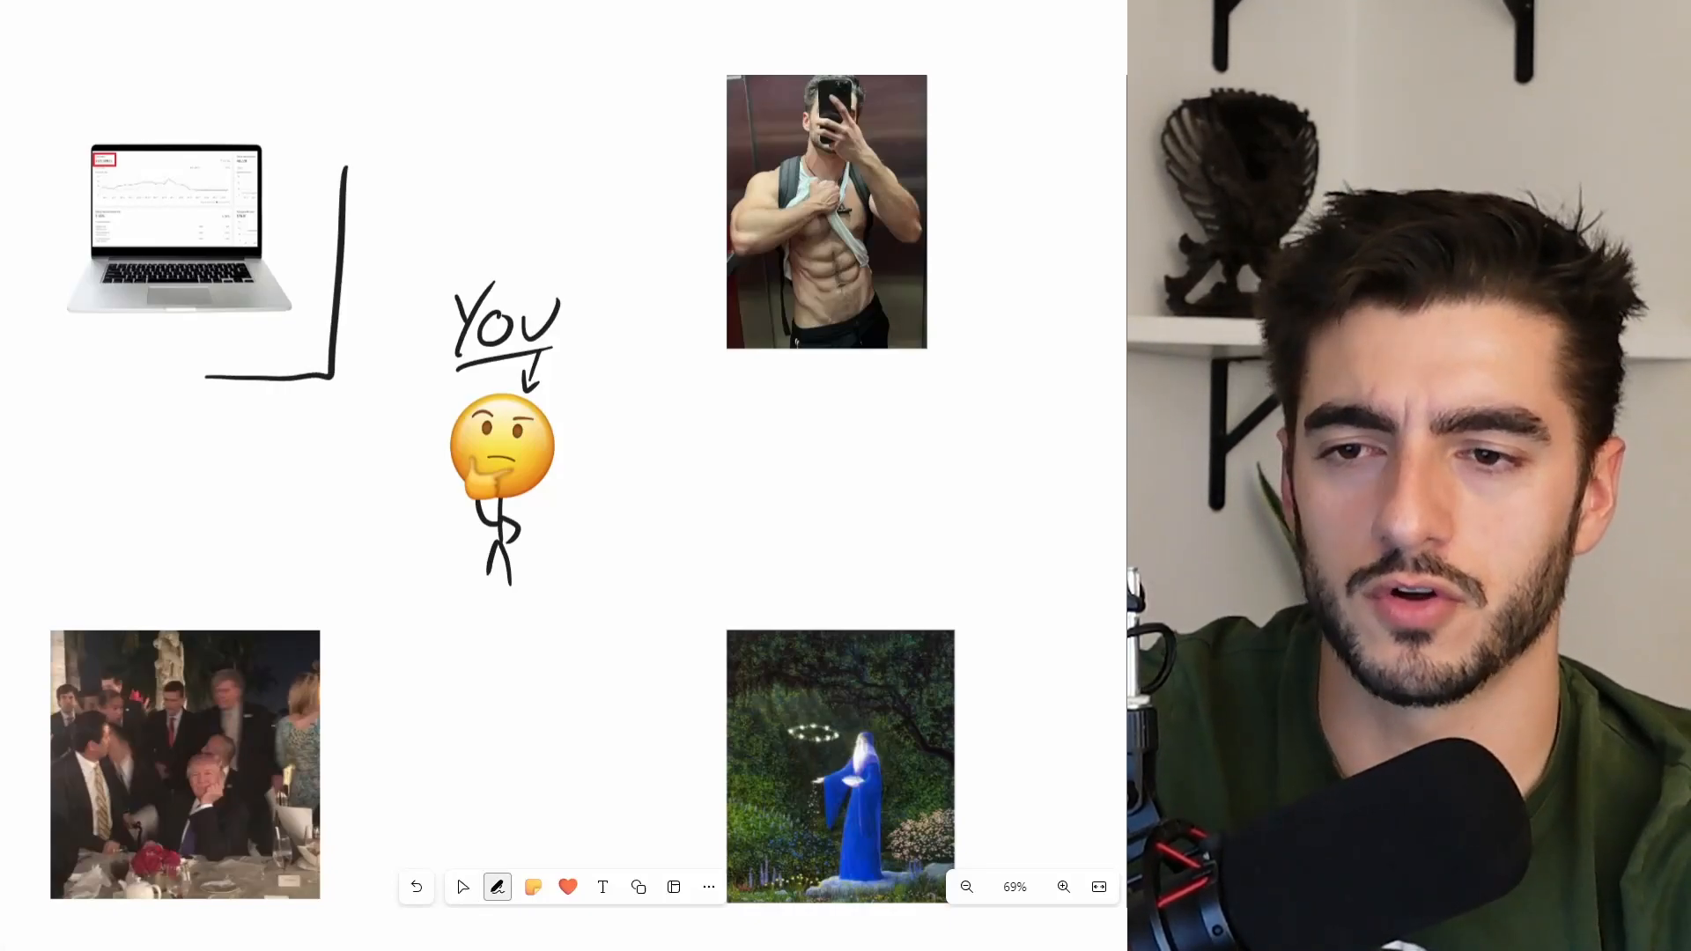
- Pan to blank space and handwrite an underlined 2018 above the laptop sketch
{"action": "left_click_drag", "start_coordinate": [690, 249], "coordinate": [863, 411]}
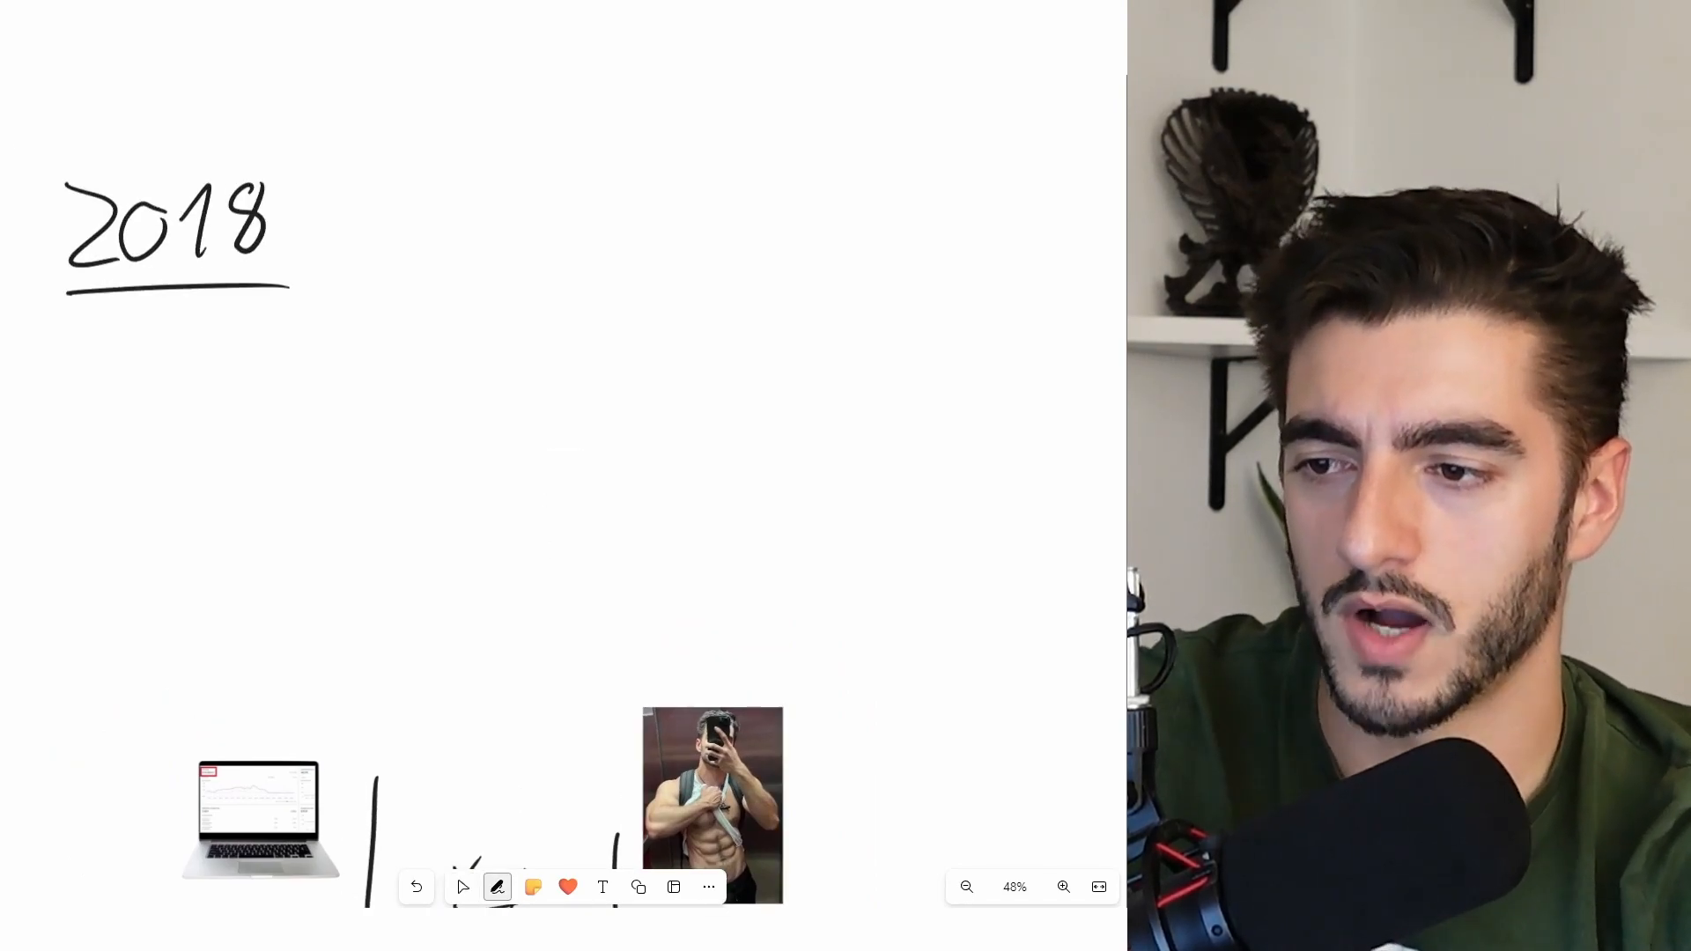
- Box the 2018, write 100k/month beneath it and strike it through
{"action": "left_click_drag", "start_coordinate": [50, 162], "coordinate": [314, 275]}
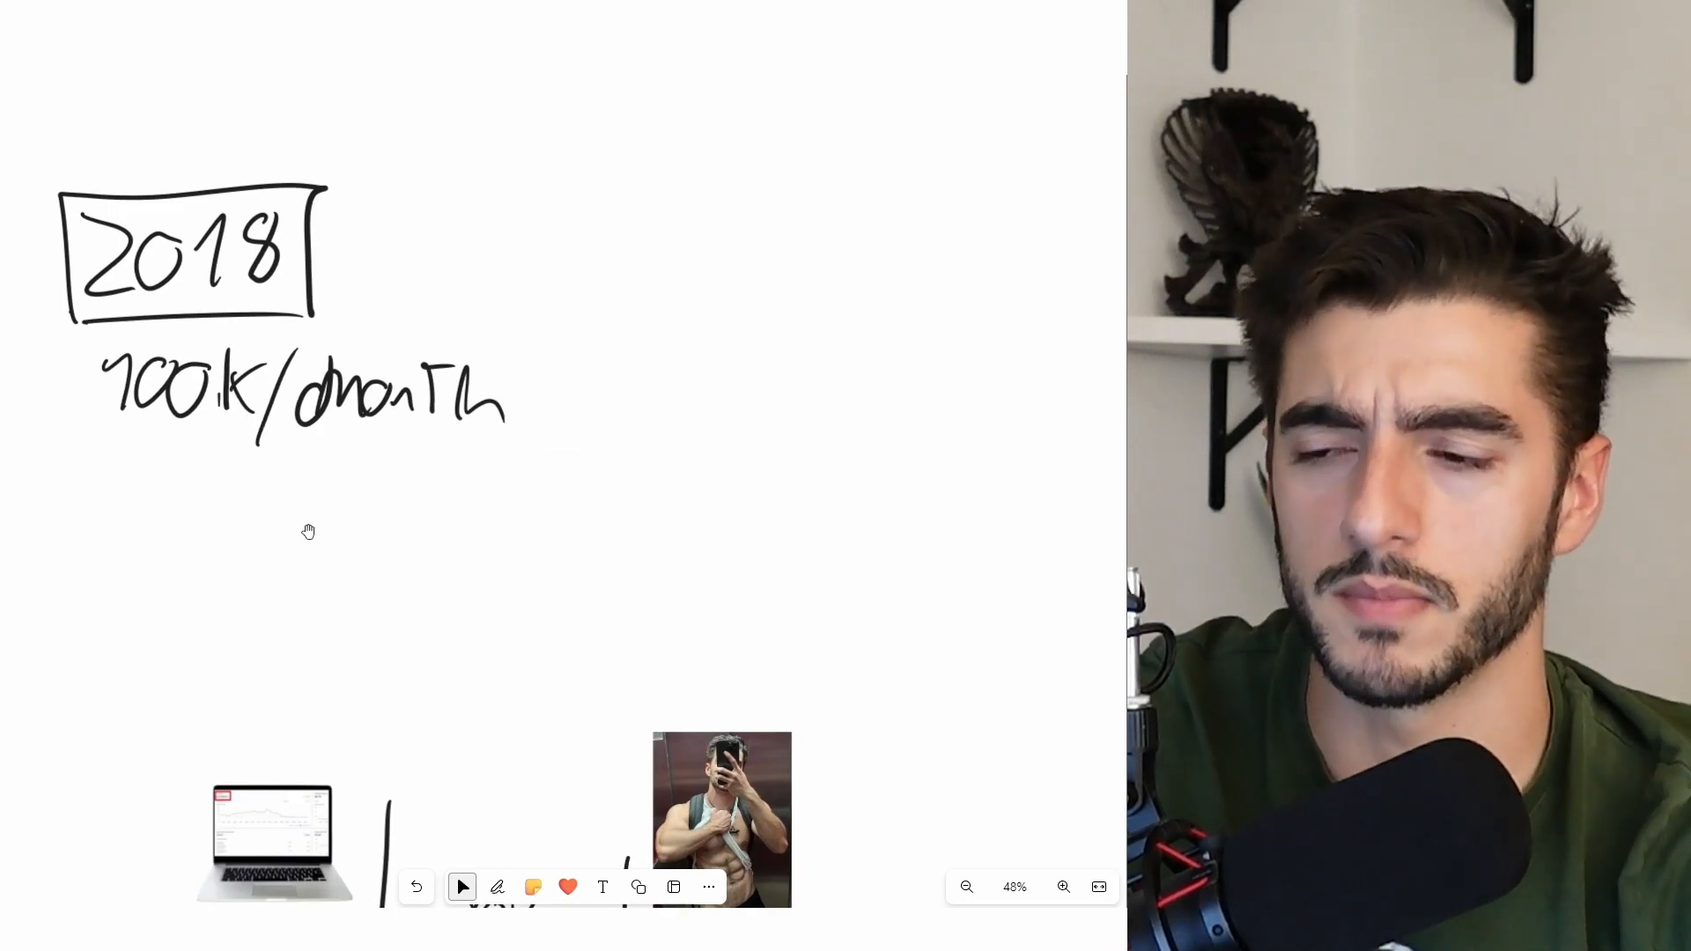
{"action": "left_click_drag", "start_coordinate": [97, 421], "coordinate": [539, 400]}
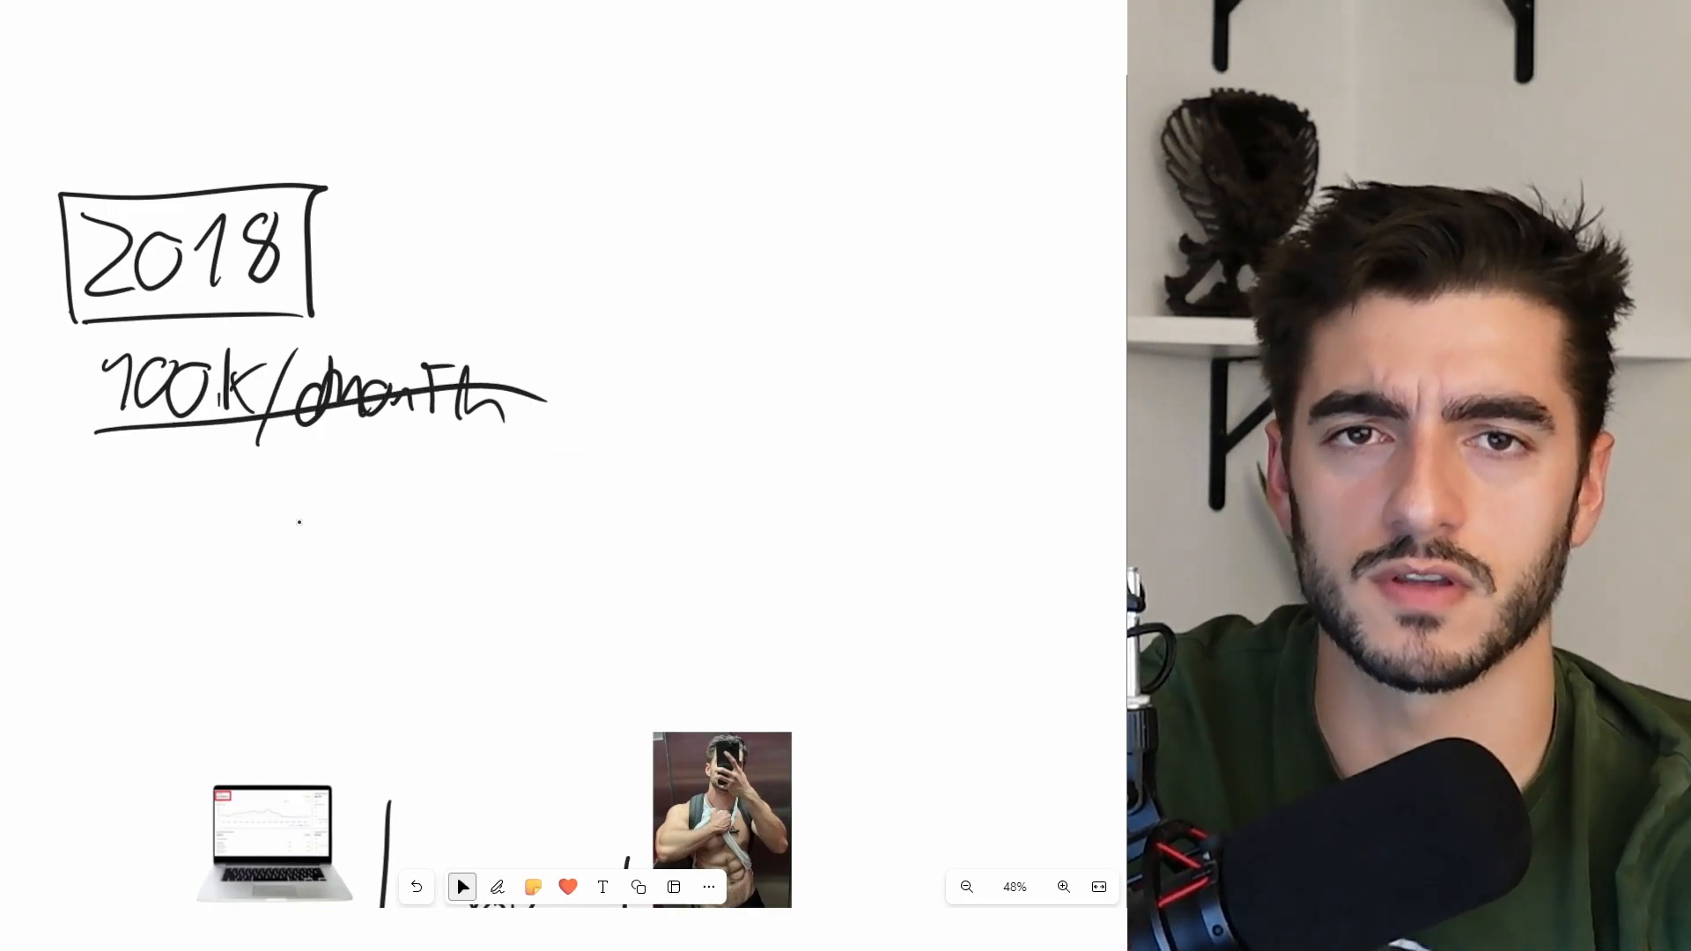
{"action": "left_click", "coordinate": [497, 886]}
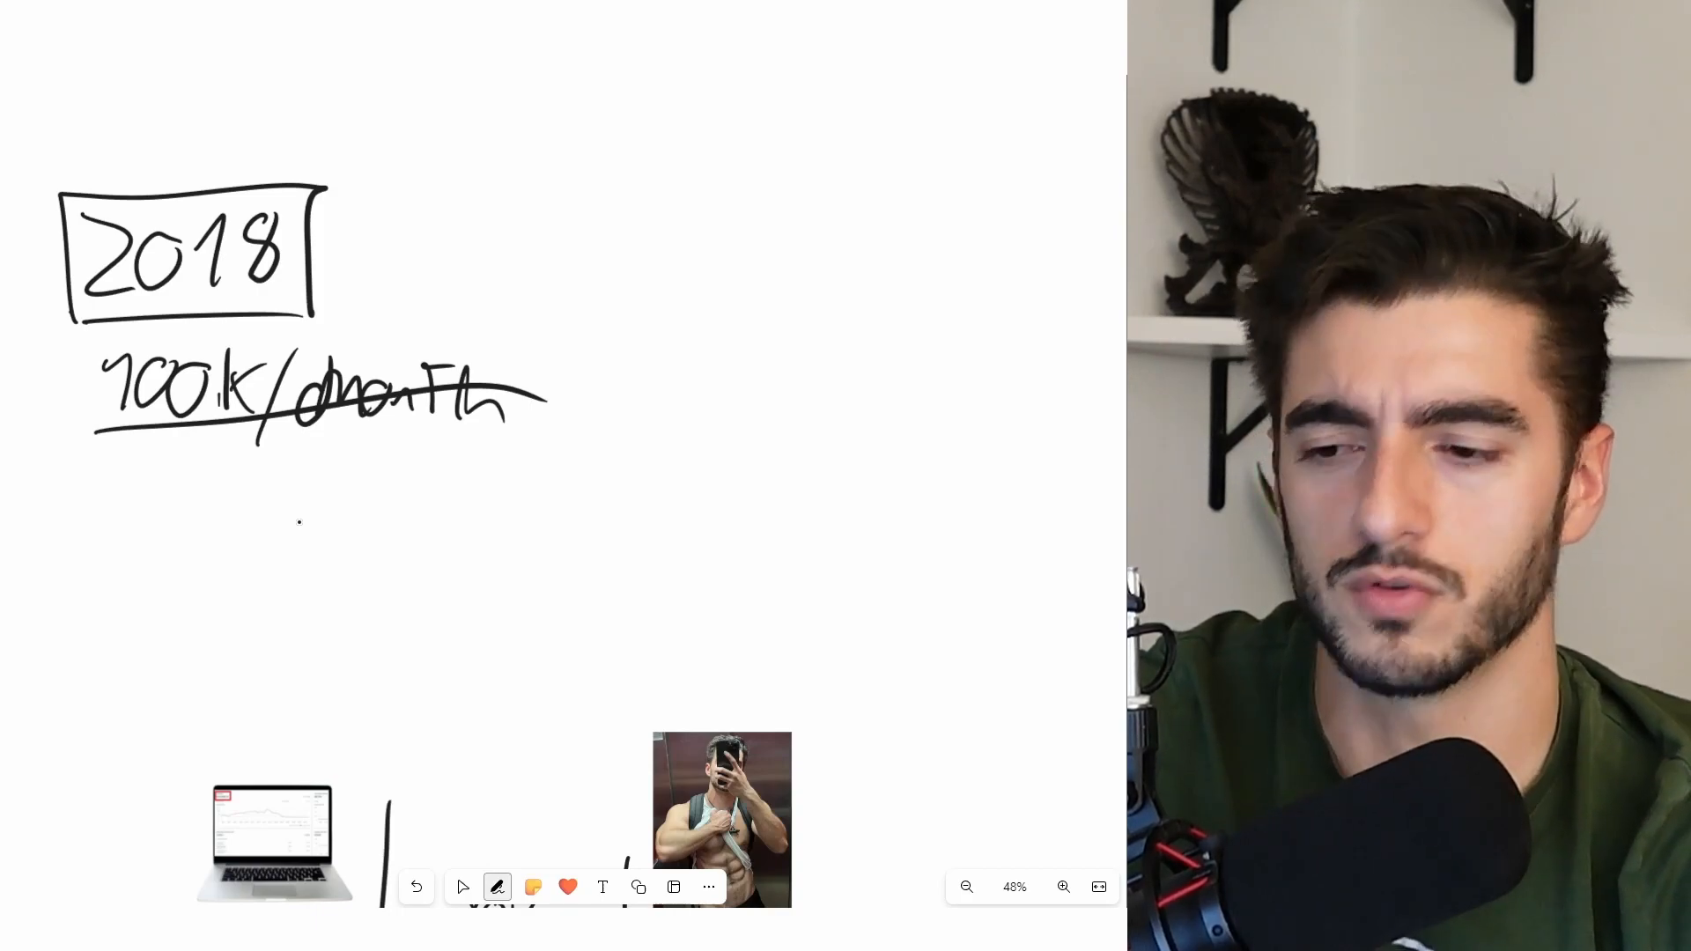
{"action": "left_click", "coordinate": [461, 886]}
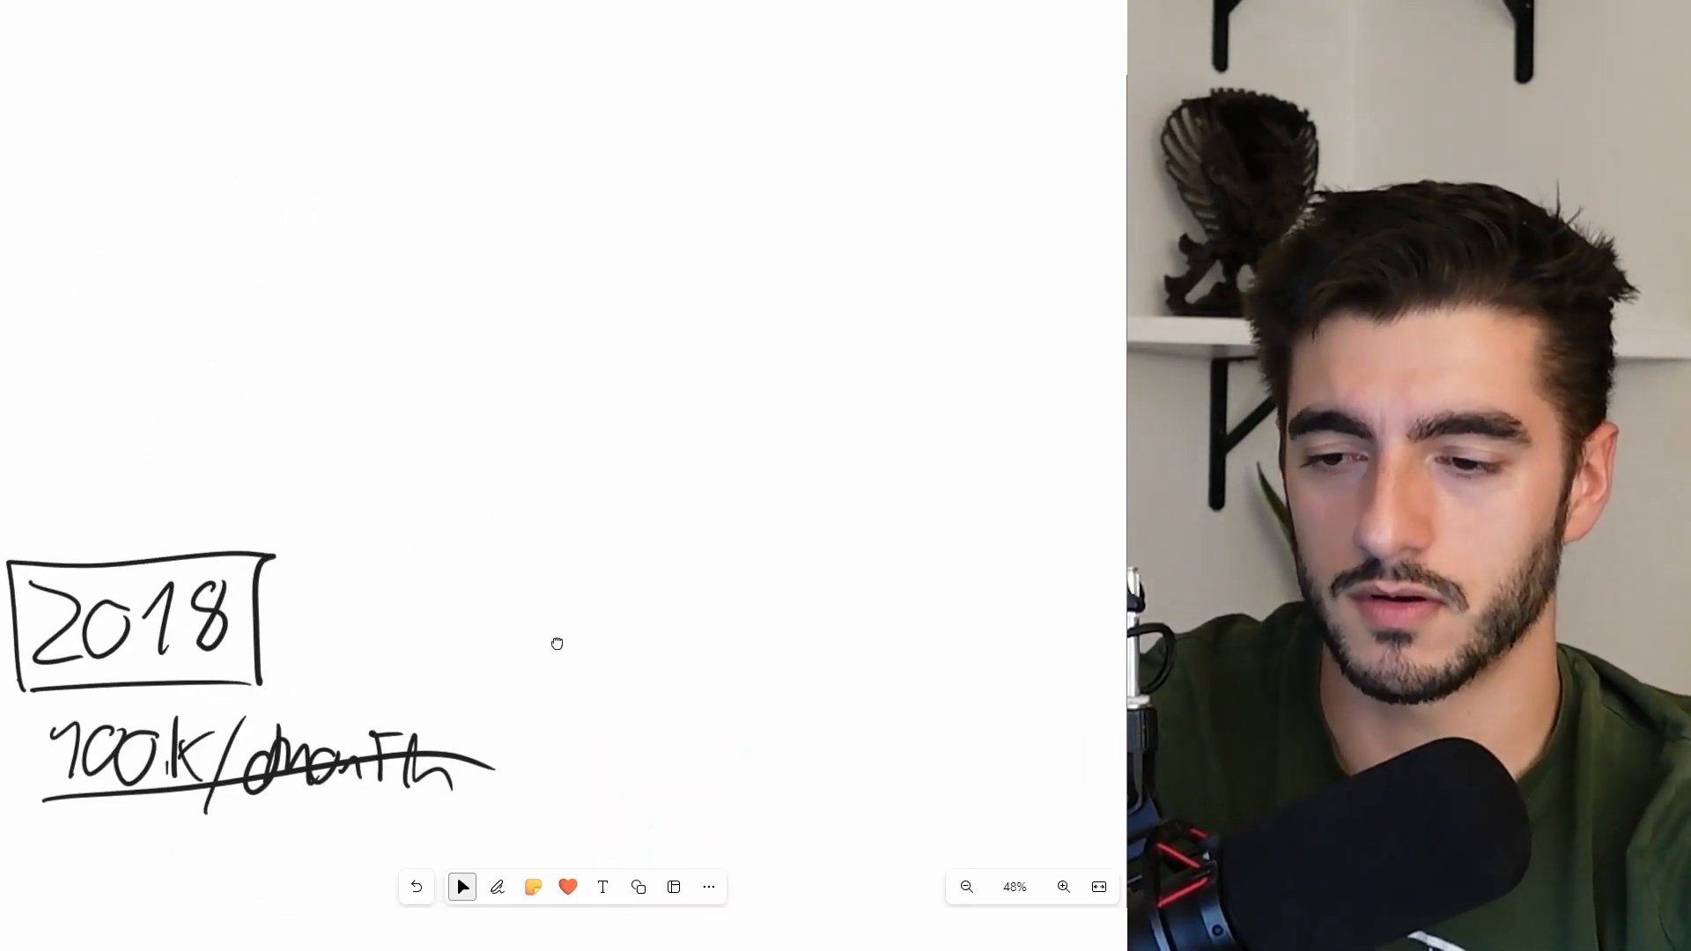
- Draw a stick figure and a timeline labelled 0 to 100k with an arrow pointing to 0
{"action": "left_click", "coordinate": [497, 886]}
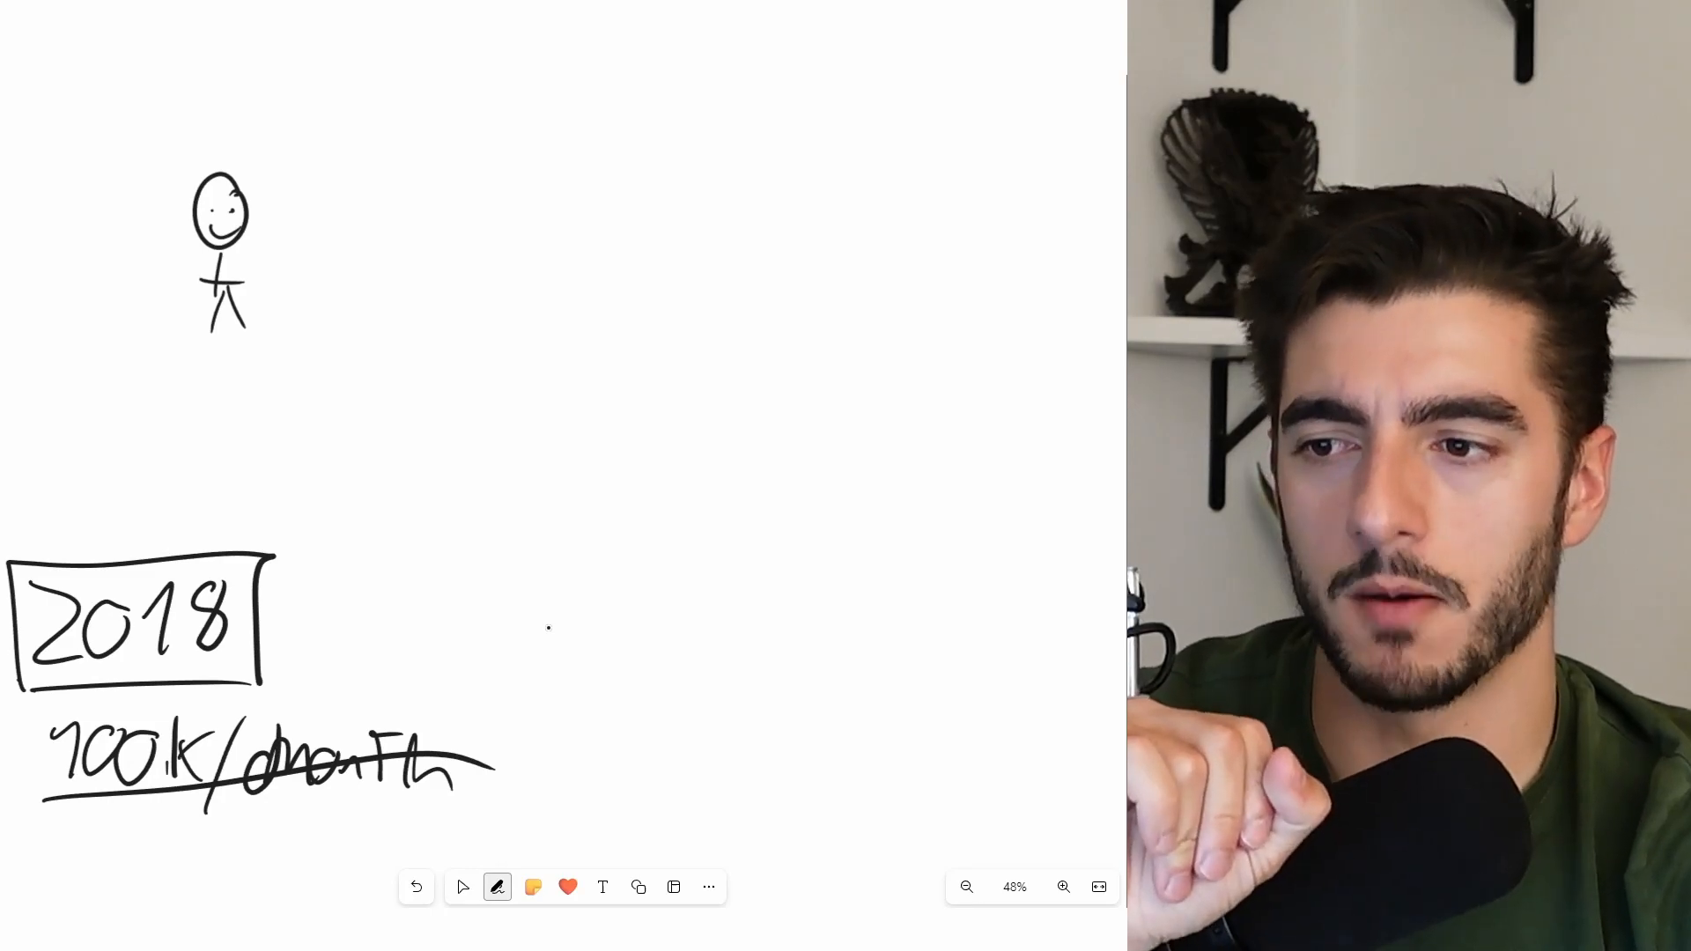
{"action": "left_click_drag", "start_coordinate": [282, 330], "coordinate": [884, 366]}
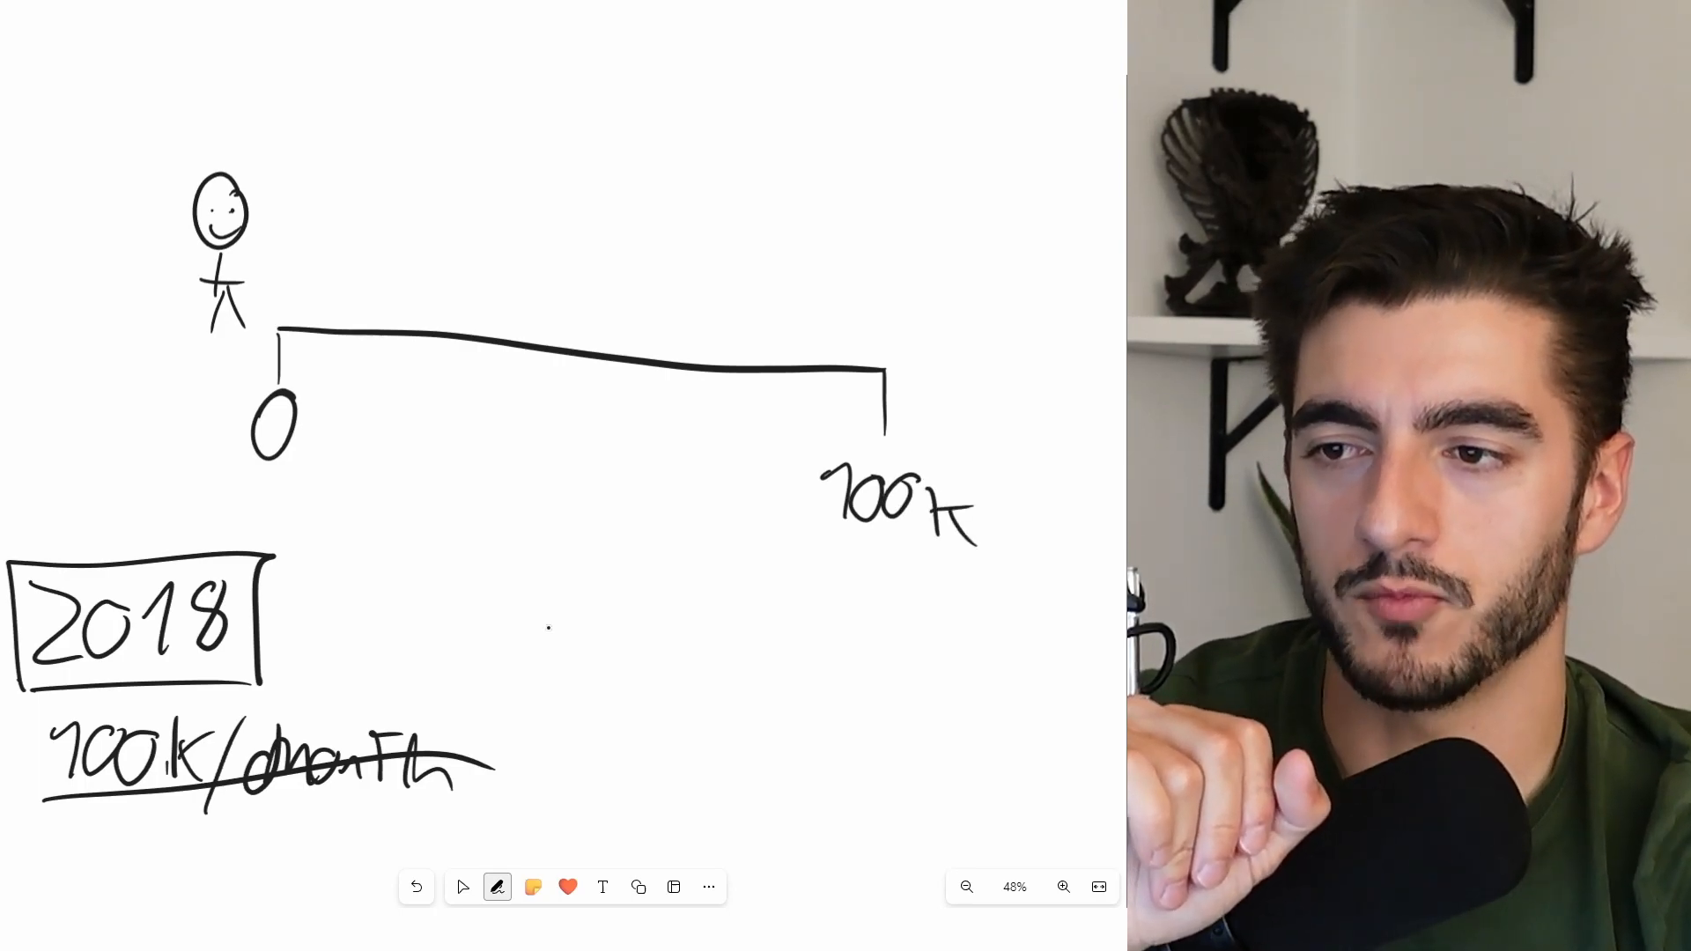
{"action": "left_click_drag", "start_coordinate": [210, 351], "coordinate": [274, 340]}
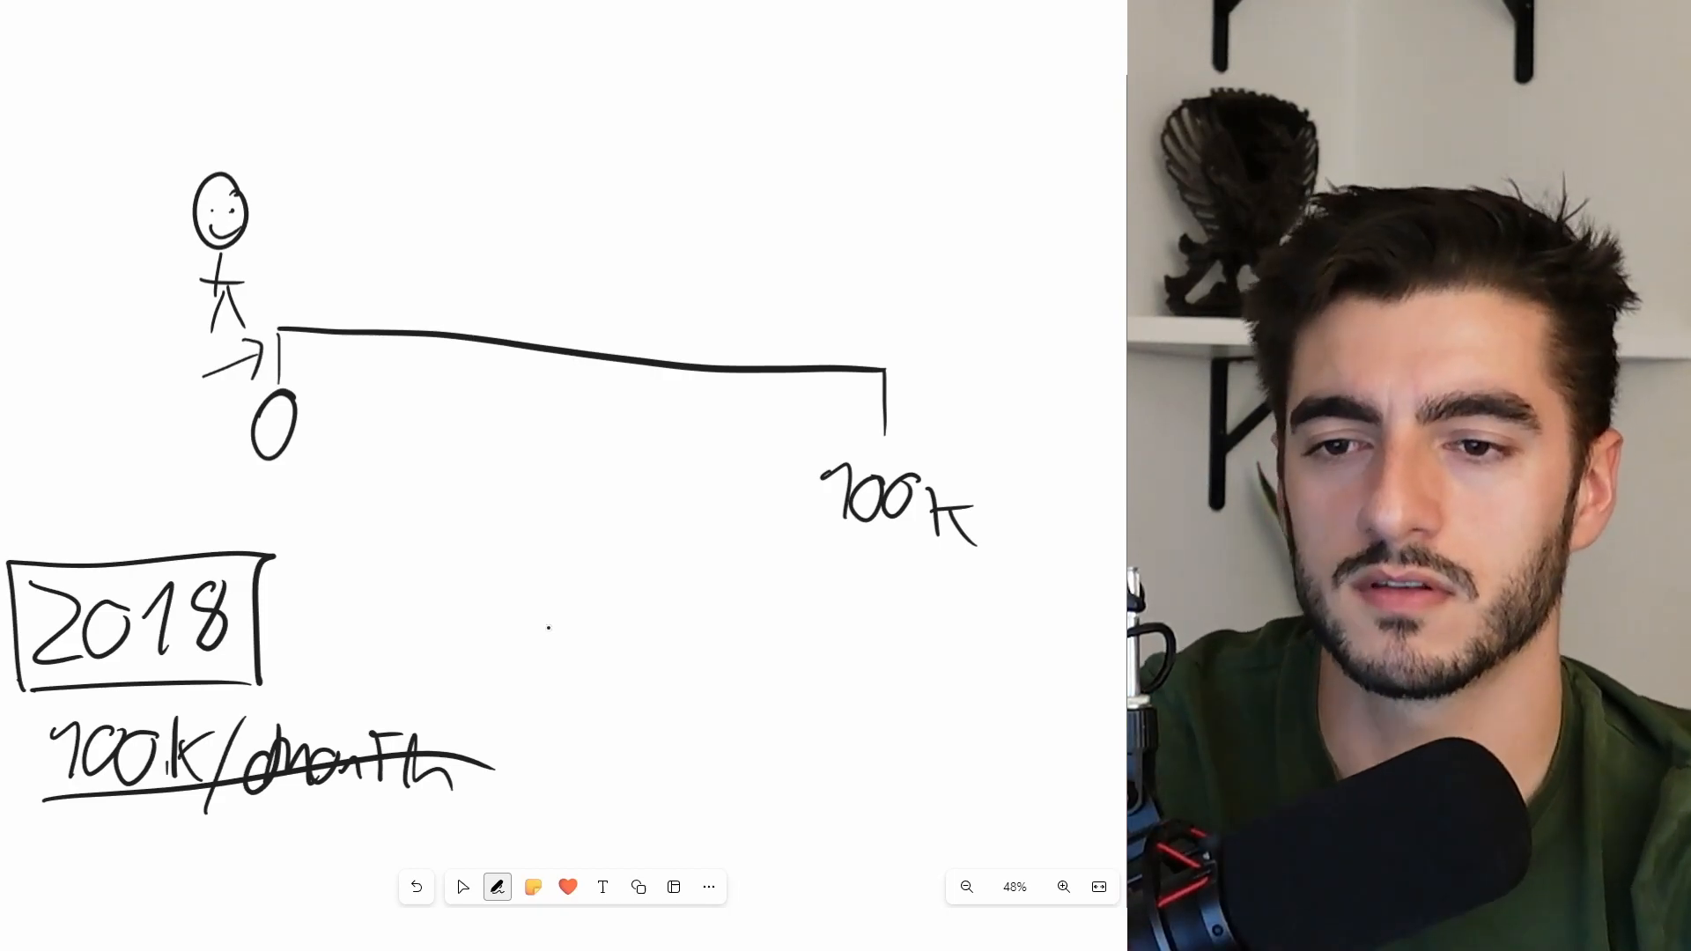
- Add a stick figure at the 100k end, bracket TAI, RUSS, SAM beside it, and tick-mark the line
{"action": "left_click_drag", "start_coordinate": [874, 194], "coordinate": [874, 355]}
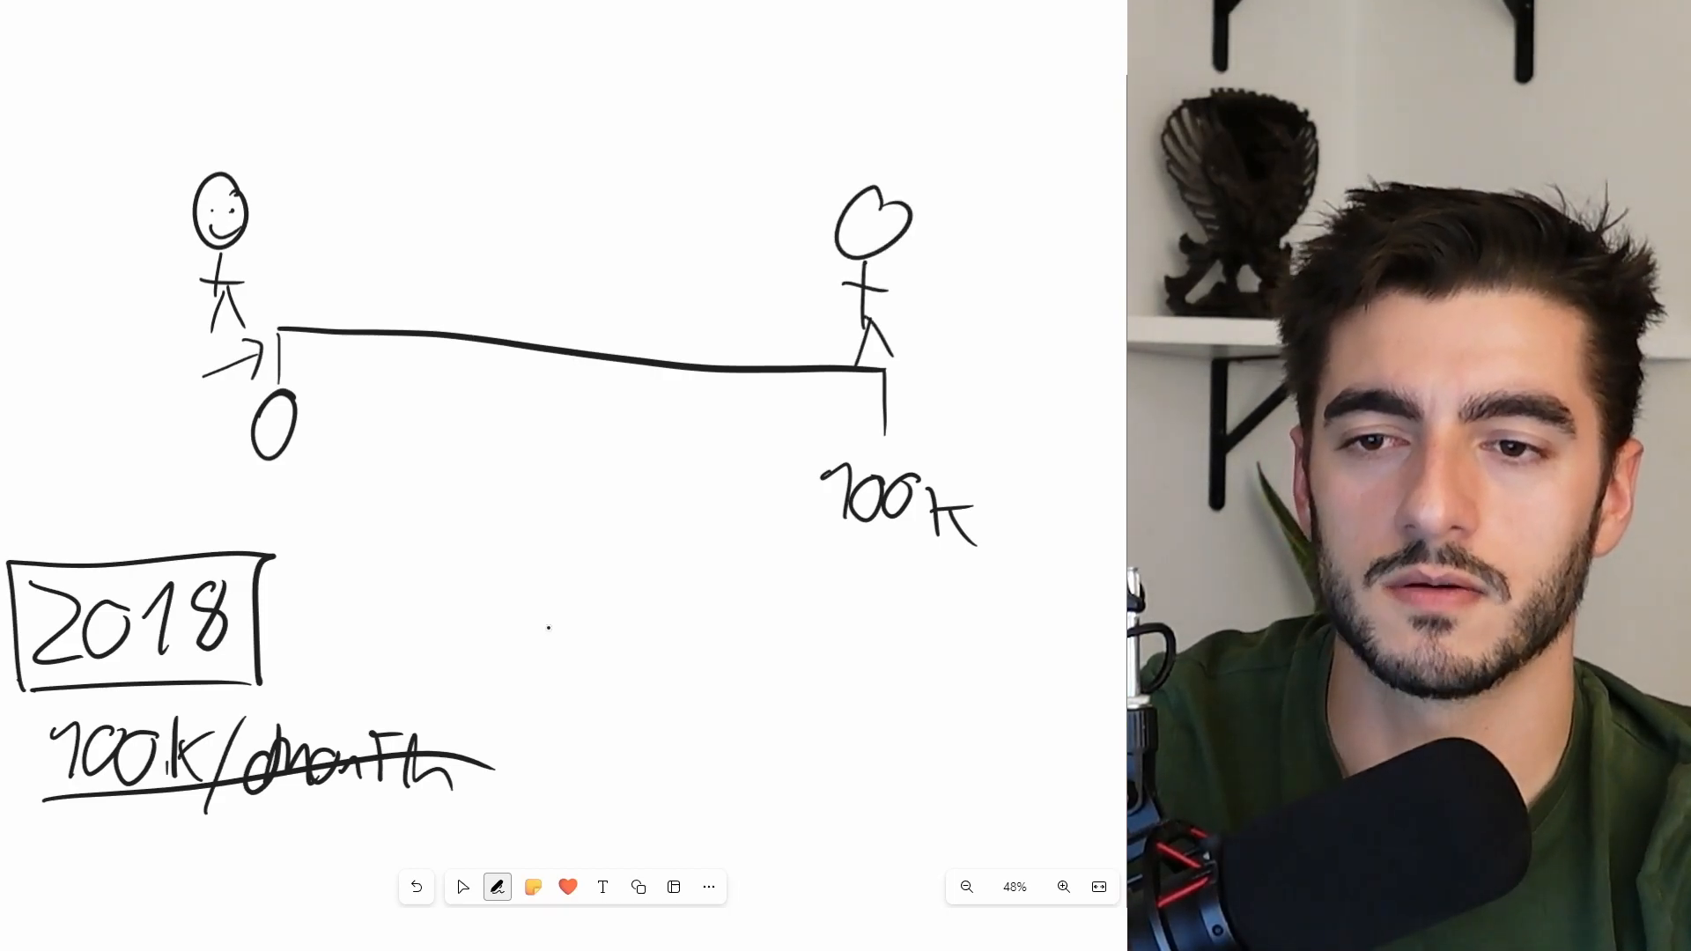
{"action": "left_click_drag", "start_coordinate": [852, 227], "coordinate": [971, 215]}
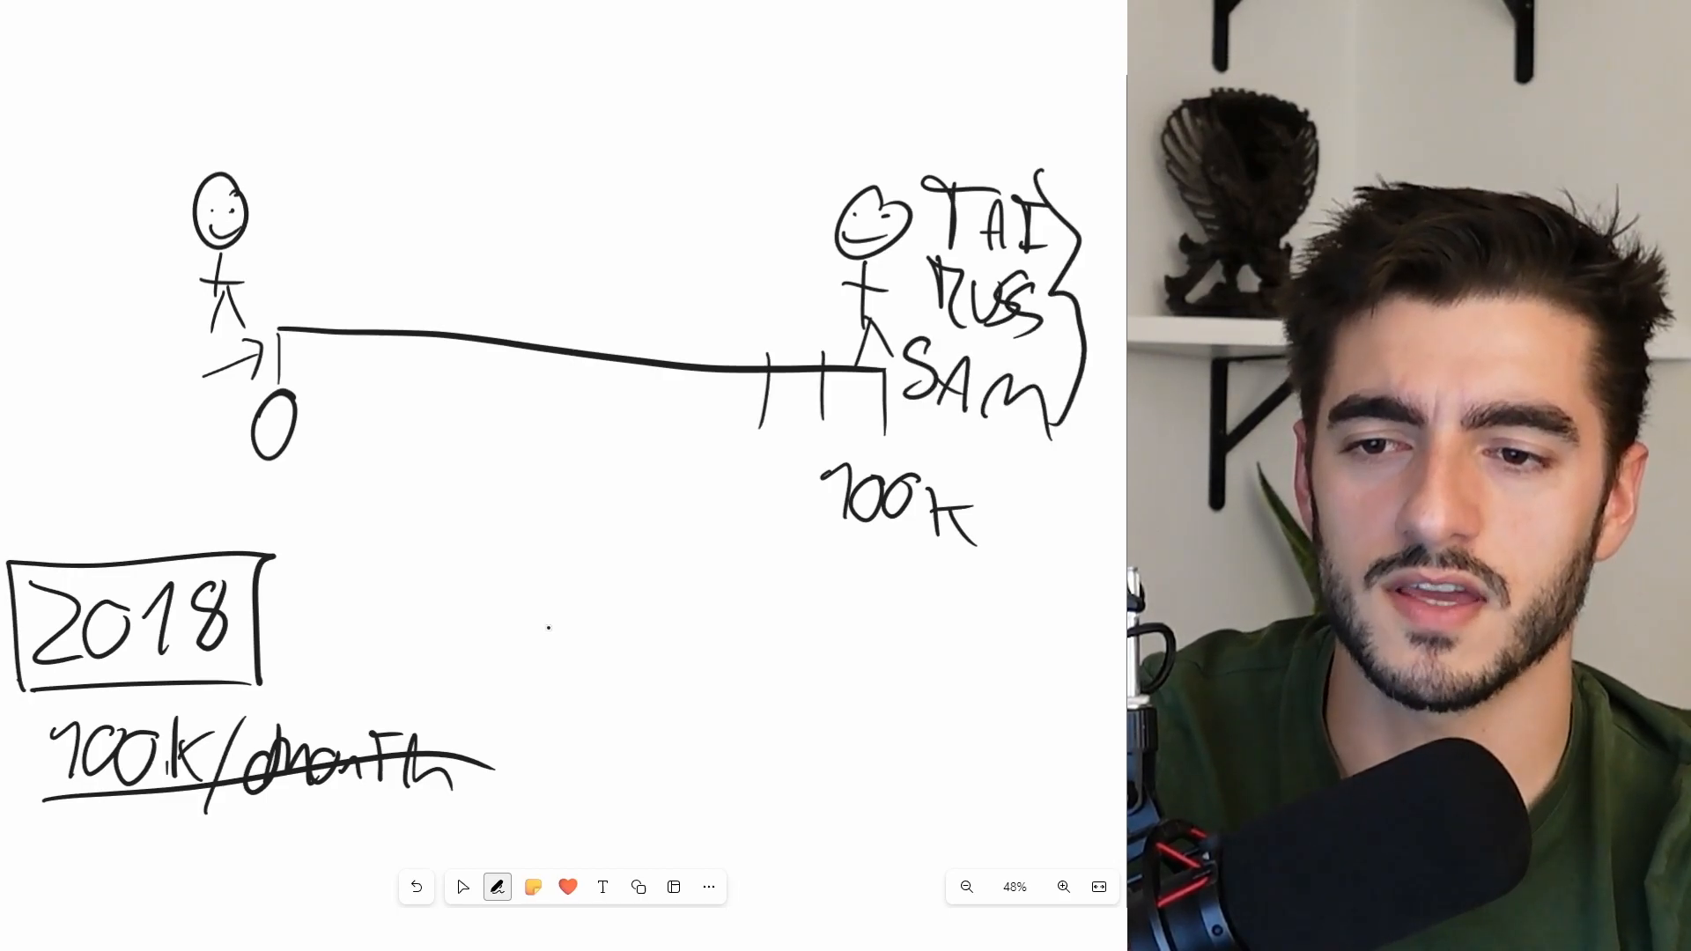
{"action": "left_click_drag", "start_coordinate": [345, 324], "coordinate": [819, 377]}
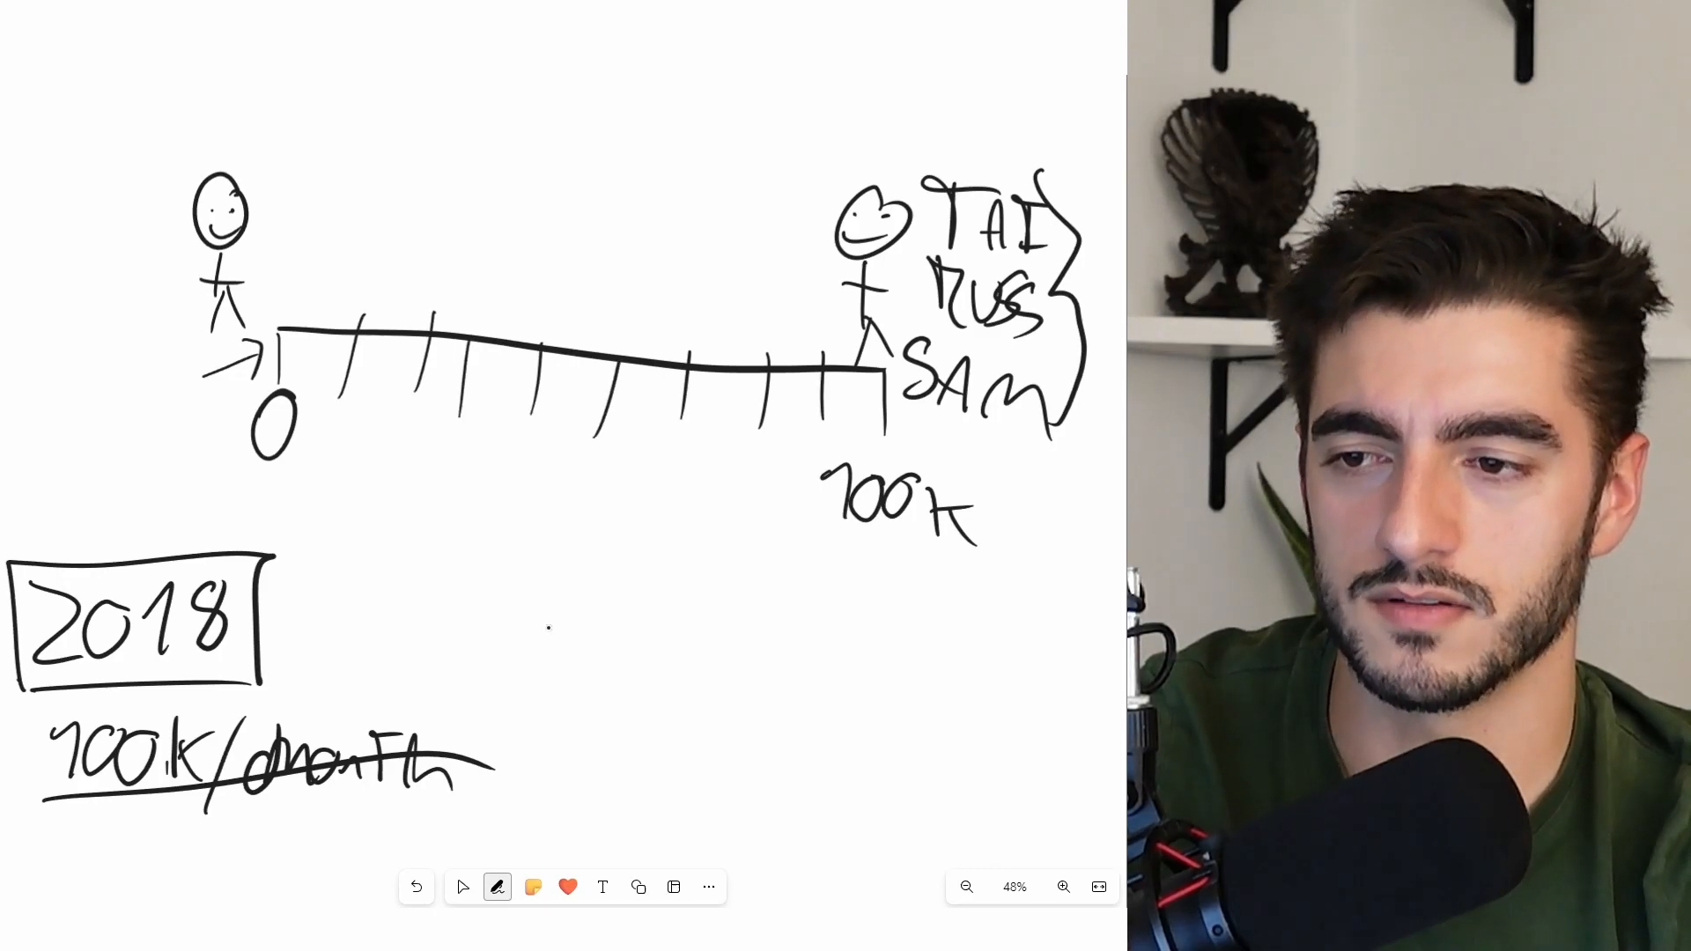
- Zoom out and write the date 6-12-18 above the timeline
{"action": "left_click", "coordinate": [461, 886]}
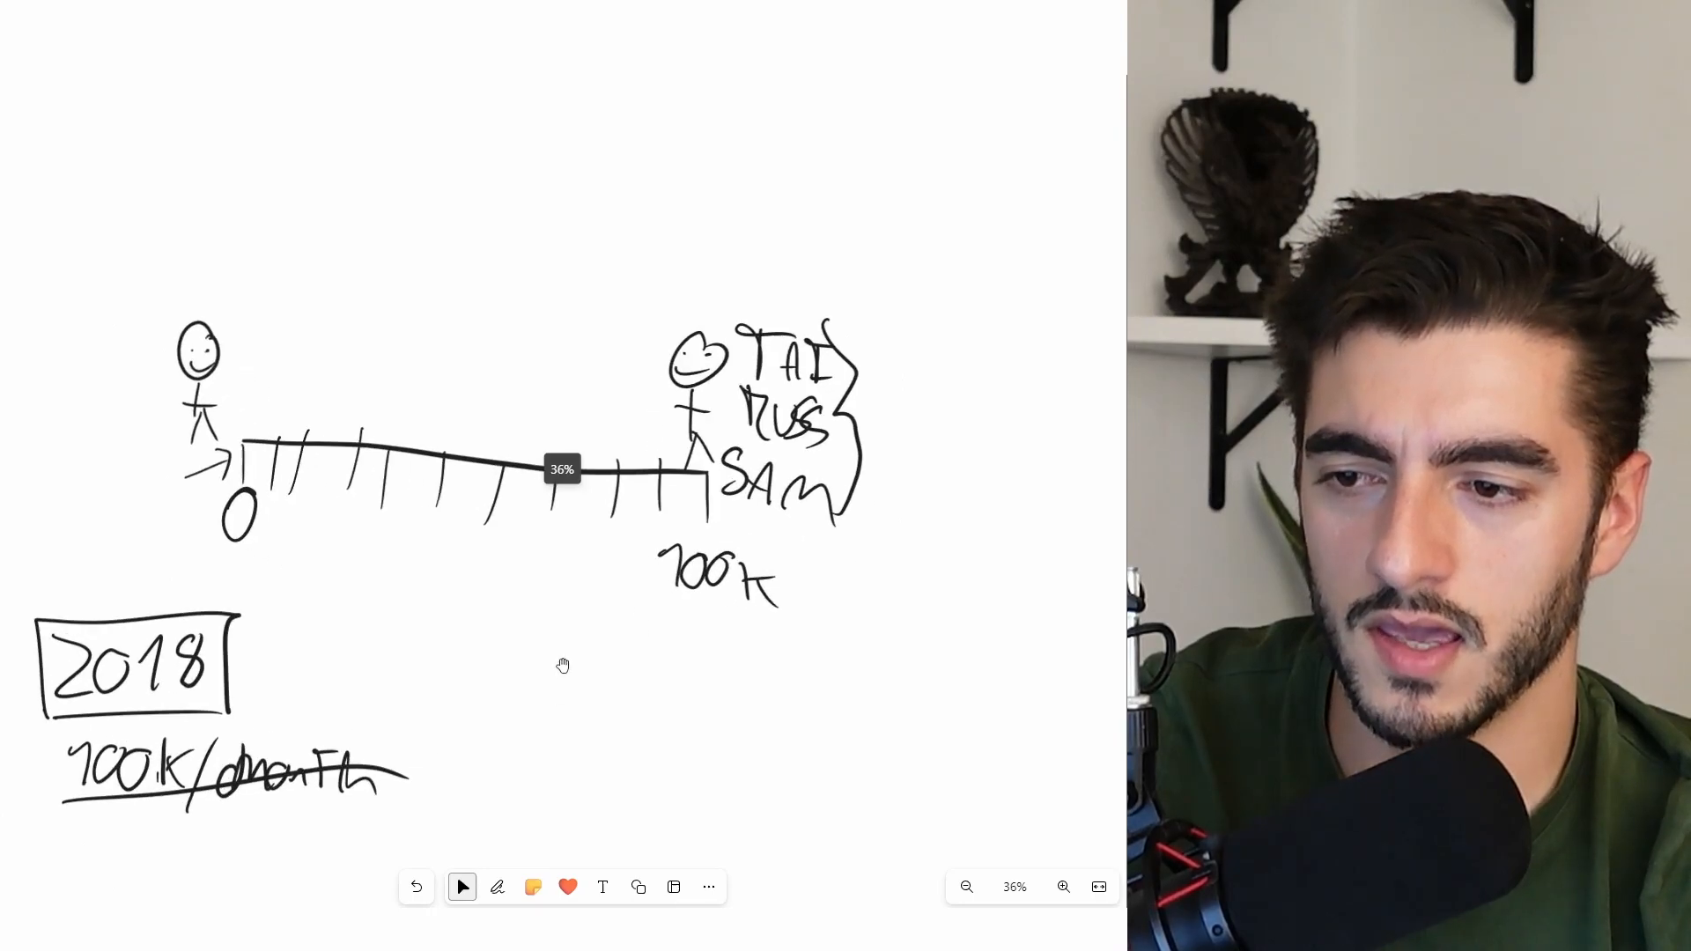
{"action": "left_click", "coordinate": [497, 886]}
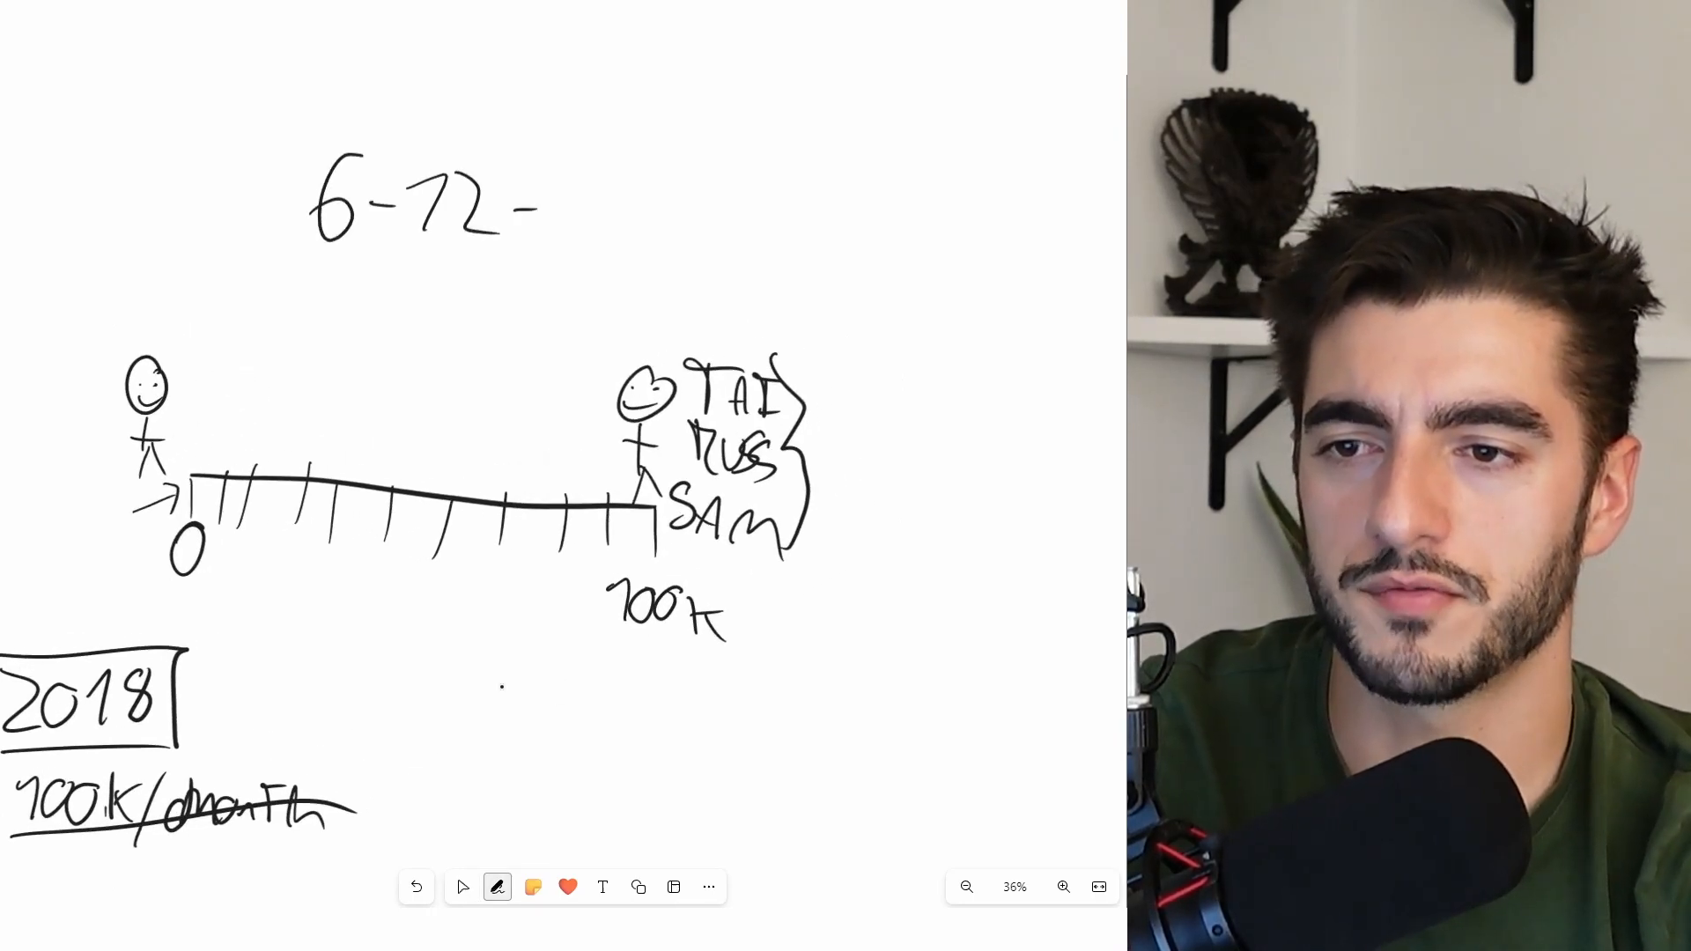
{"action": "left_click_drag", "start_coordinate": [560, 199], "coordinate": [646, 199]}
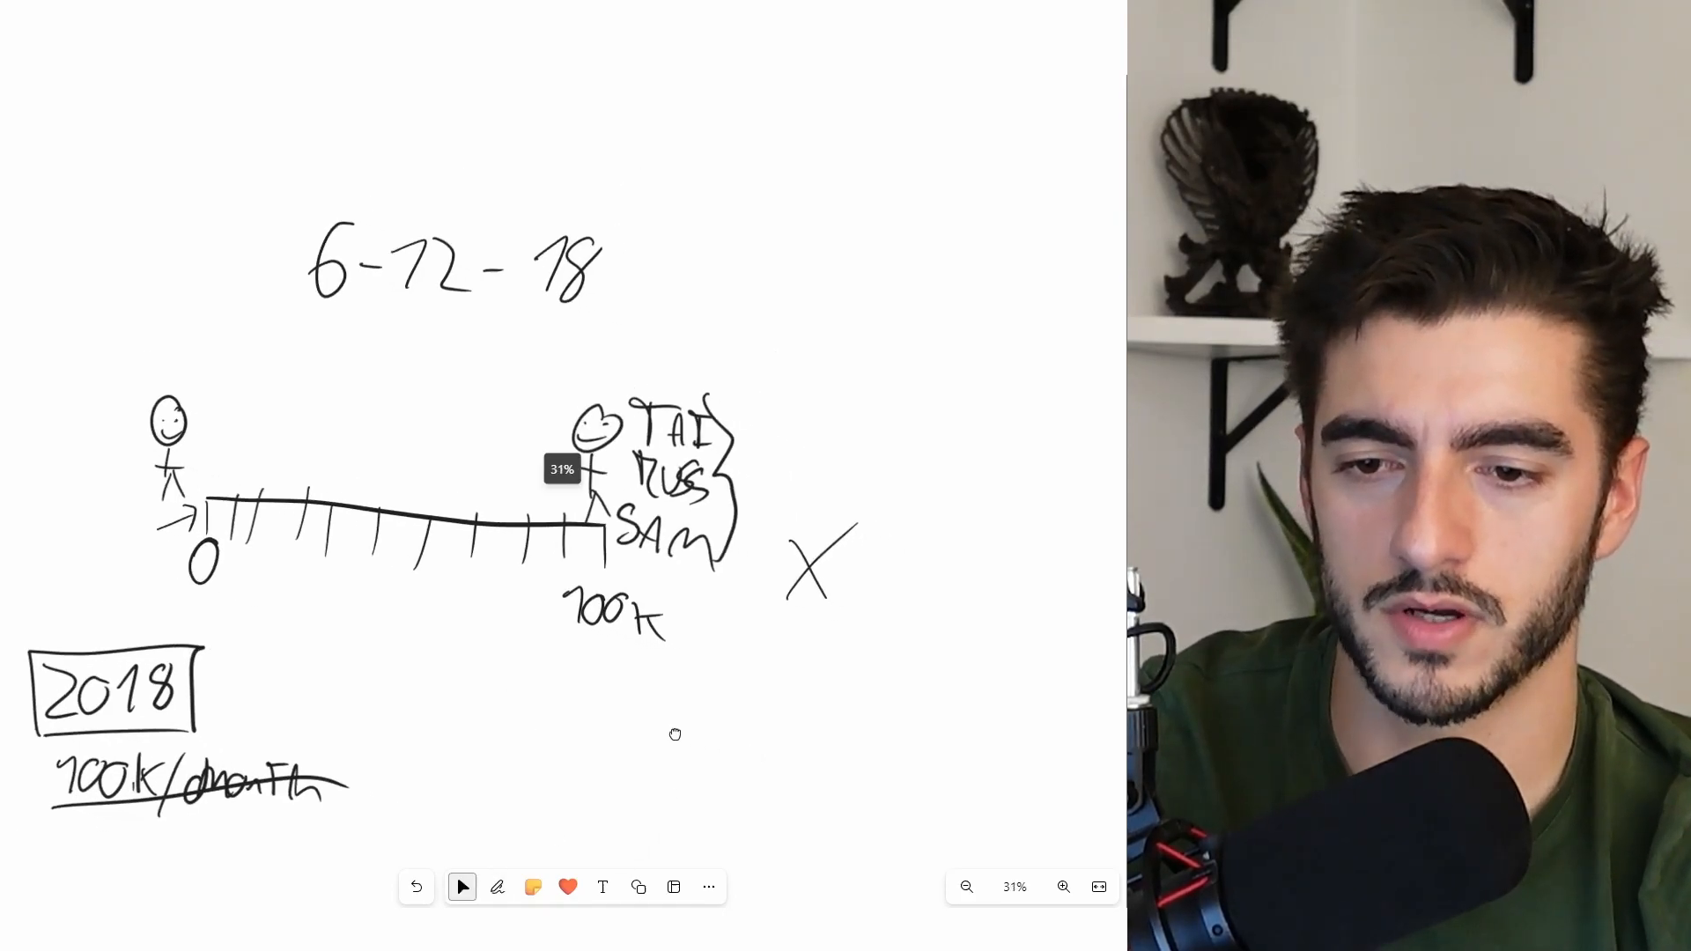
- Draw three X marks with rising arrows toward them, then lasso the stick figure at 0
{"action": "left_click", "coordinate": [497, 886]}
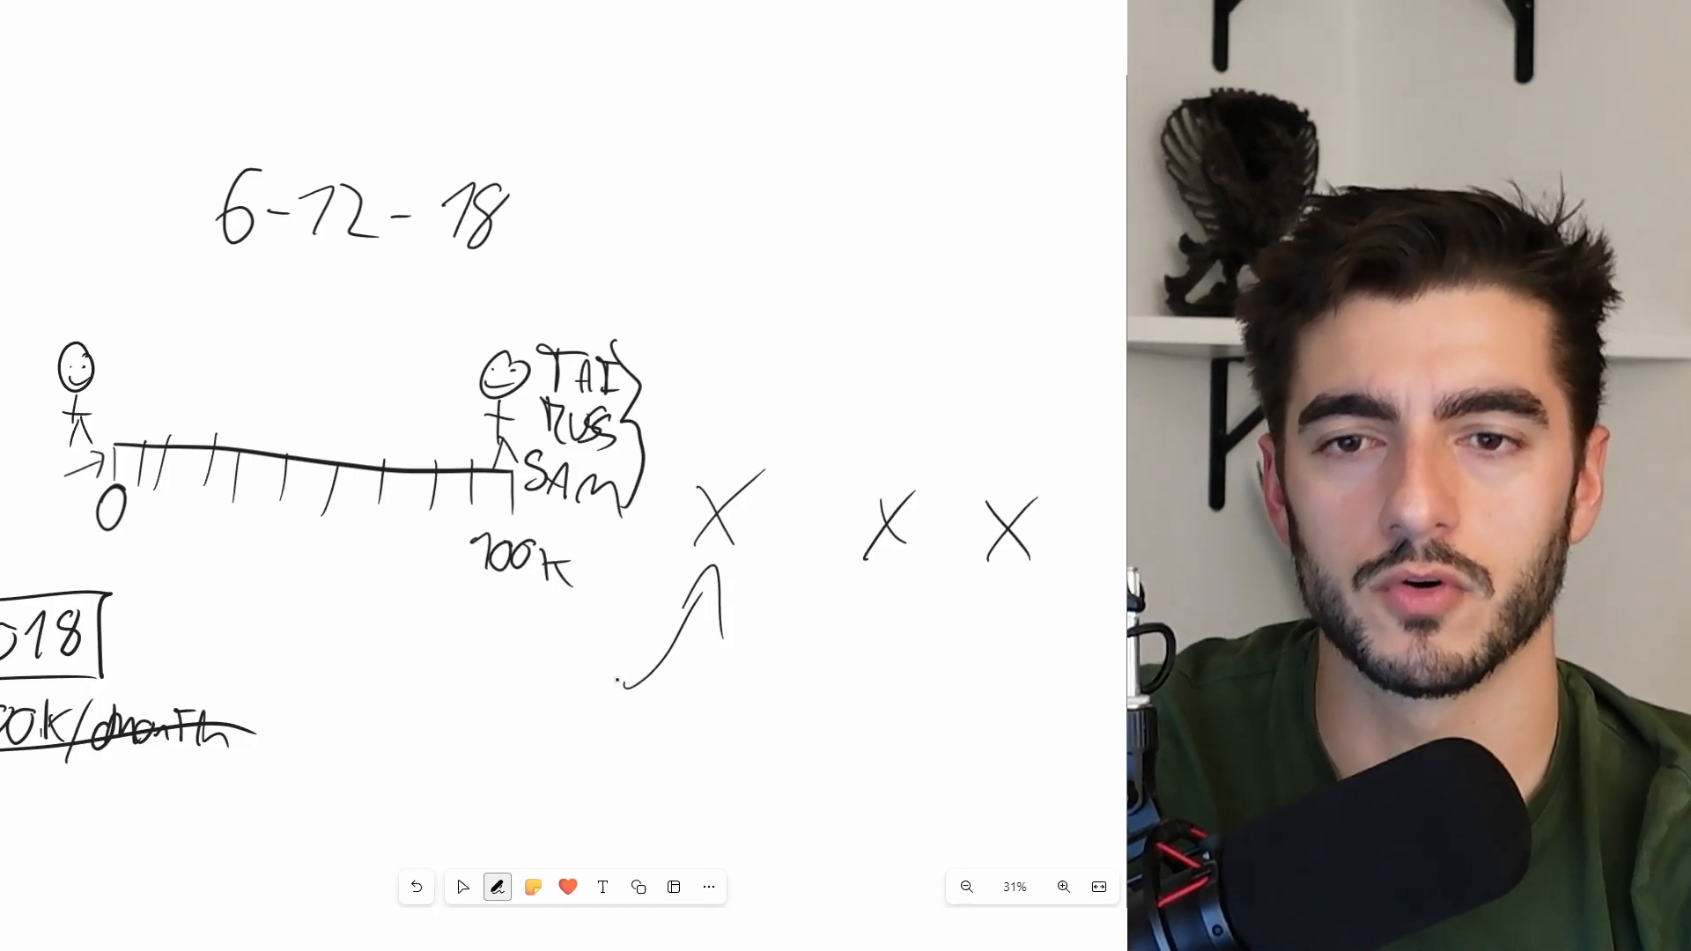
{"action": "left_click_drag", "start_coordinate": [819, 732], "coordinate": [884, 583]}
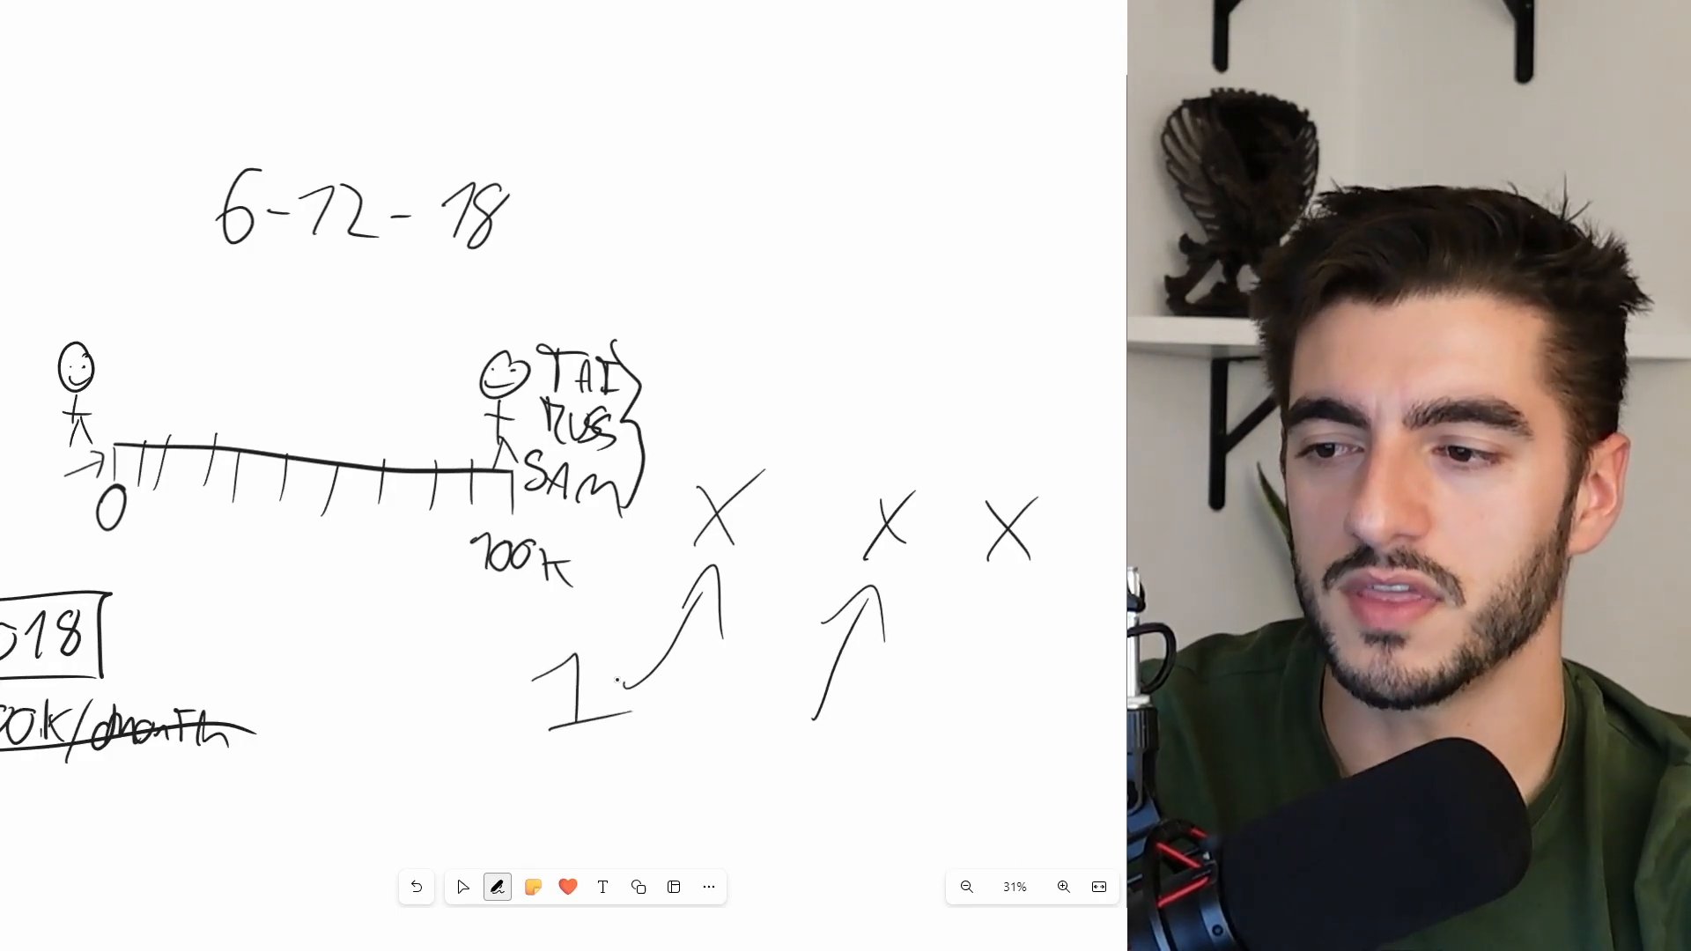
{"action": "left_click_drag", "start_coordinate": [49, 299], "coordinate": [382, 559]}
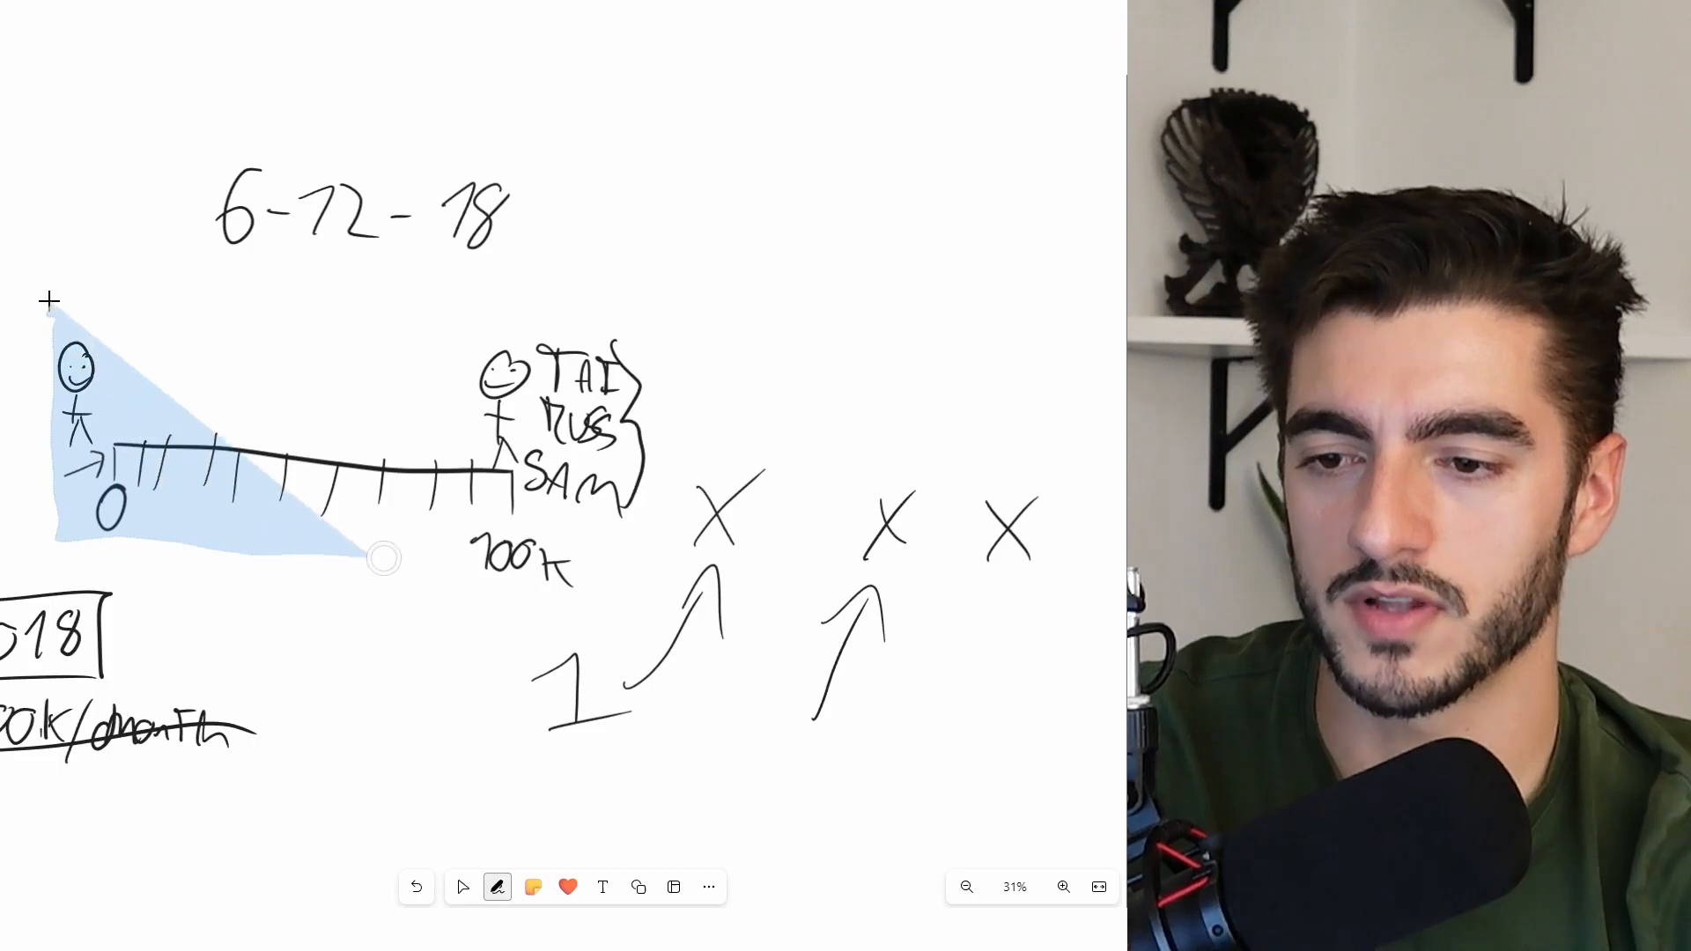
{"action": "left_click_drag", "start_coordinate": [386, 559], "coordinate": [210, 319]}
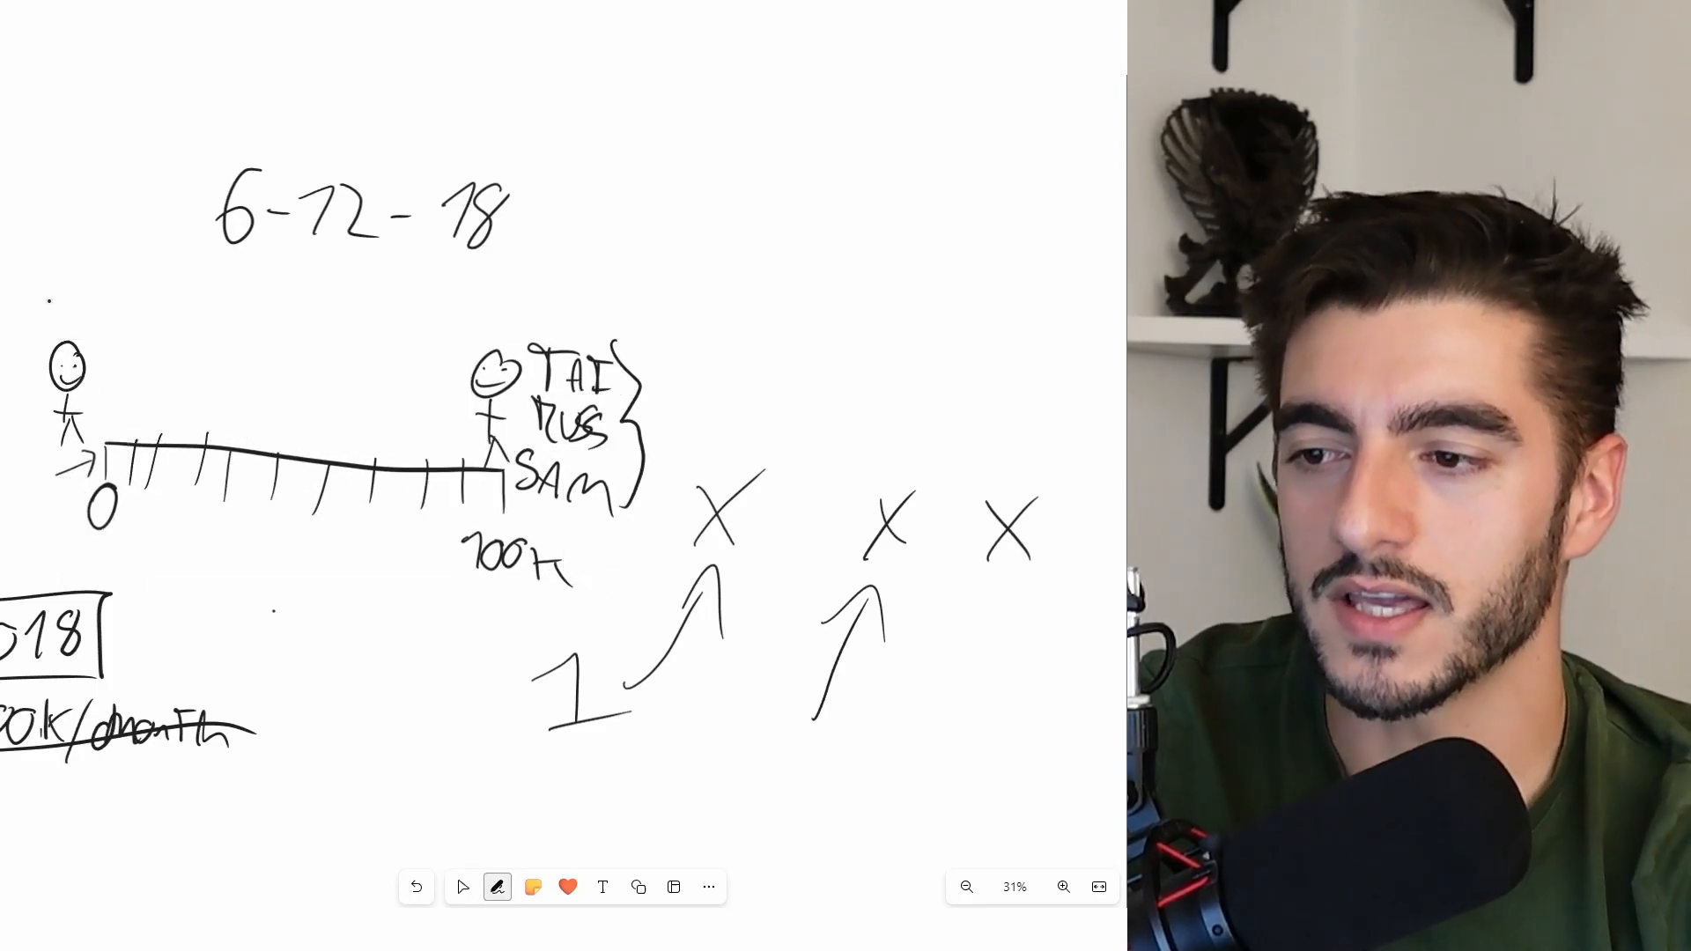
- Move the left stick figure along the timeline to a mark labelled 758 near the 100k end
{"action": "left_click", "coordinate": [67, 393]}
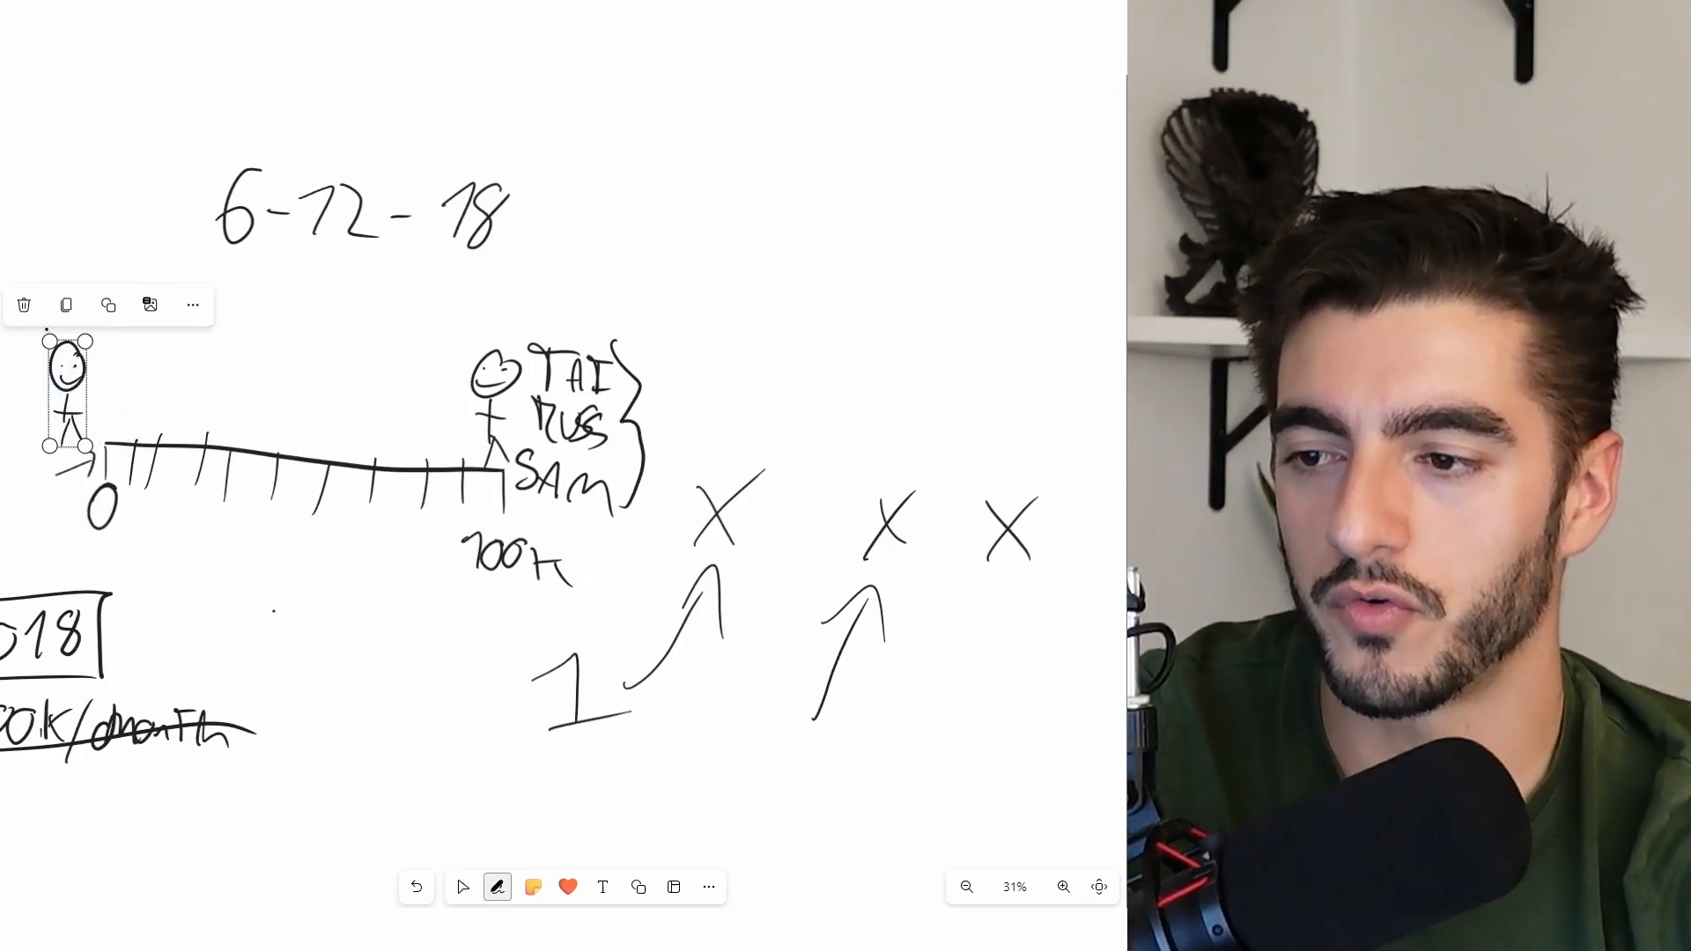
{"action": "left_click_drag", "start_coordinate": [67, 388], "coordinate": [367, 410]}
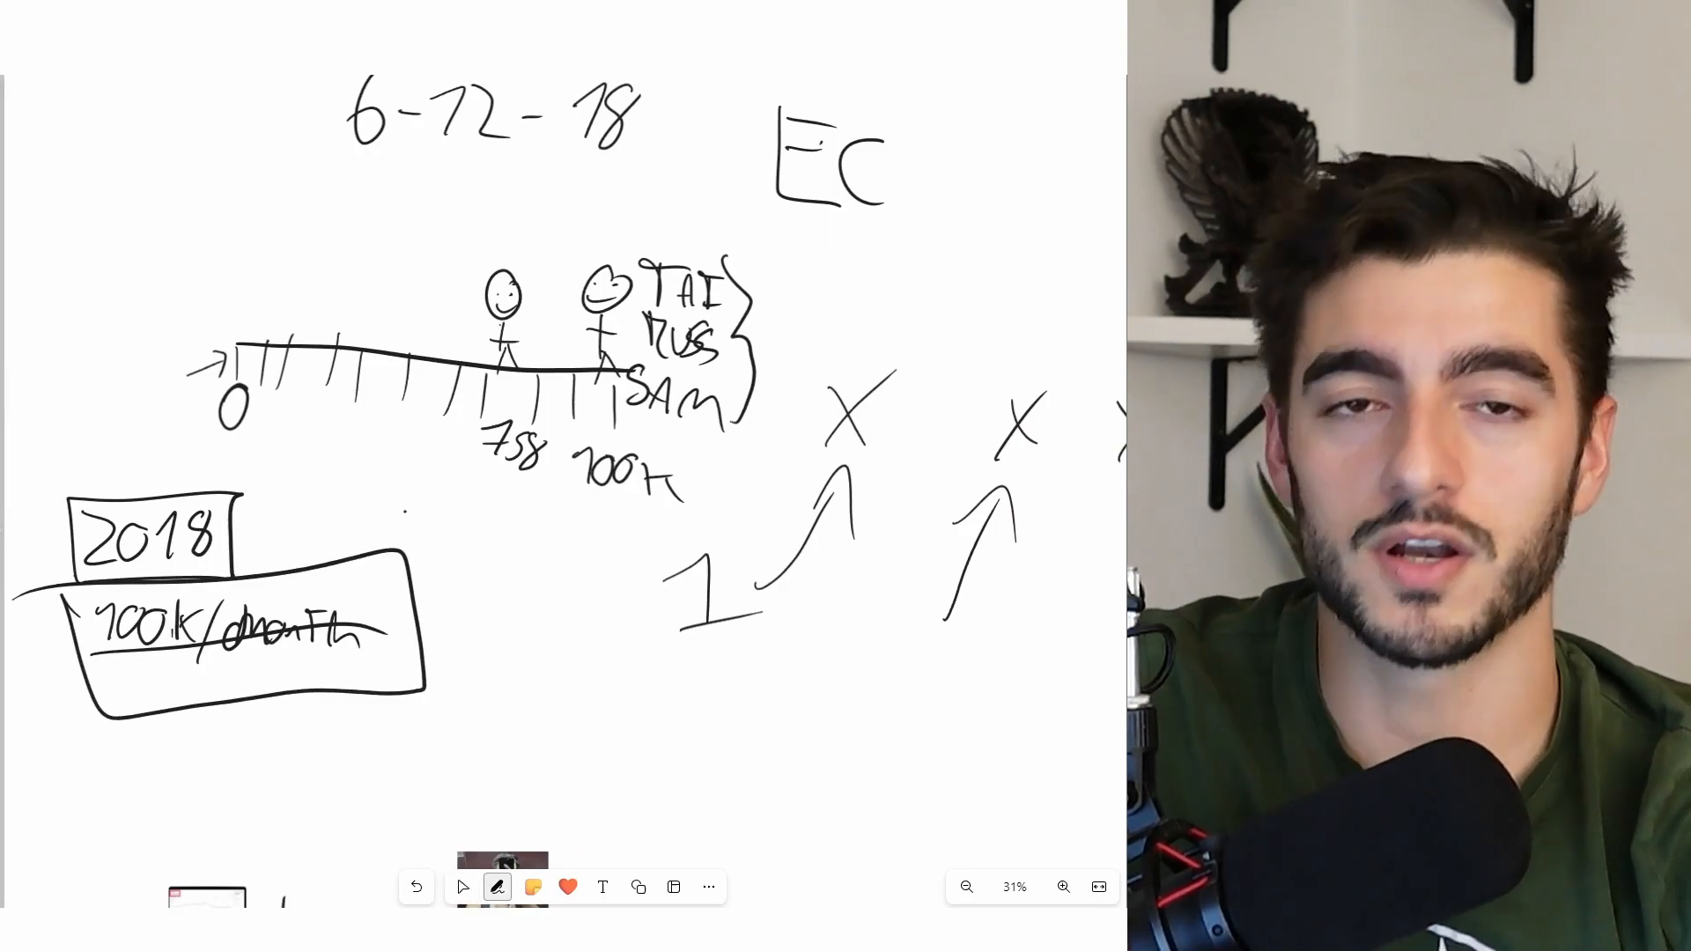
{"action": "left_click", "coordinate": [461, 886]}
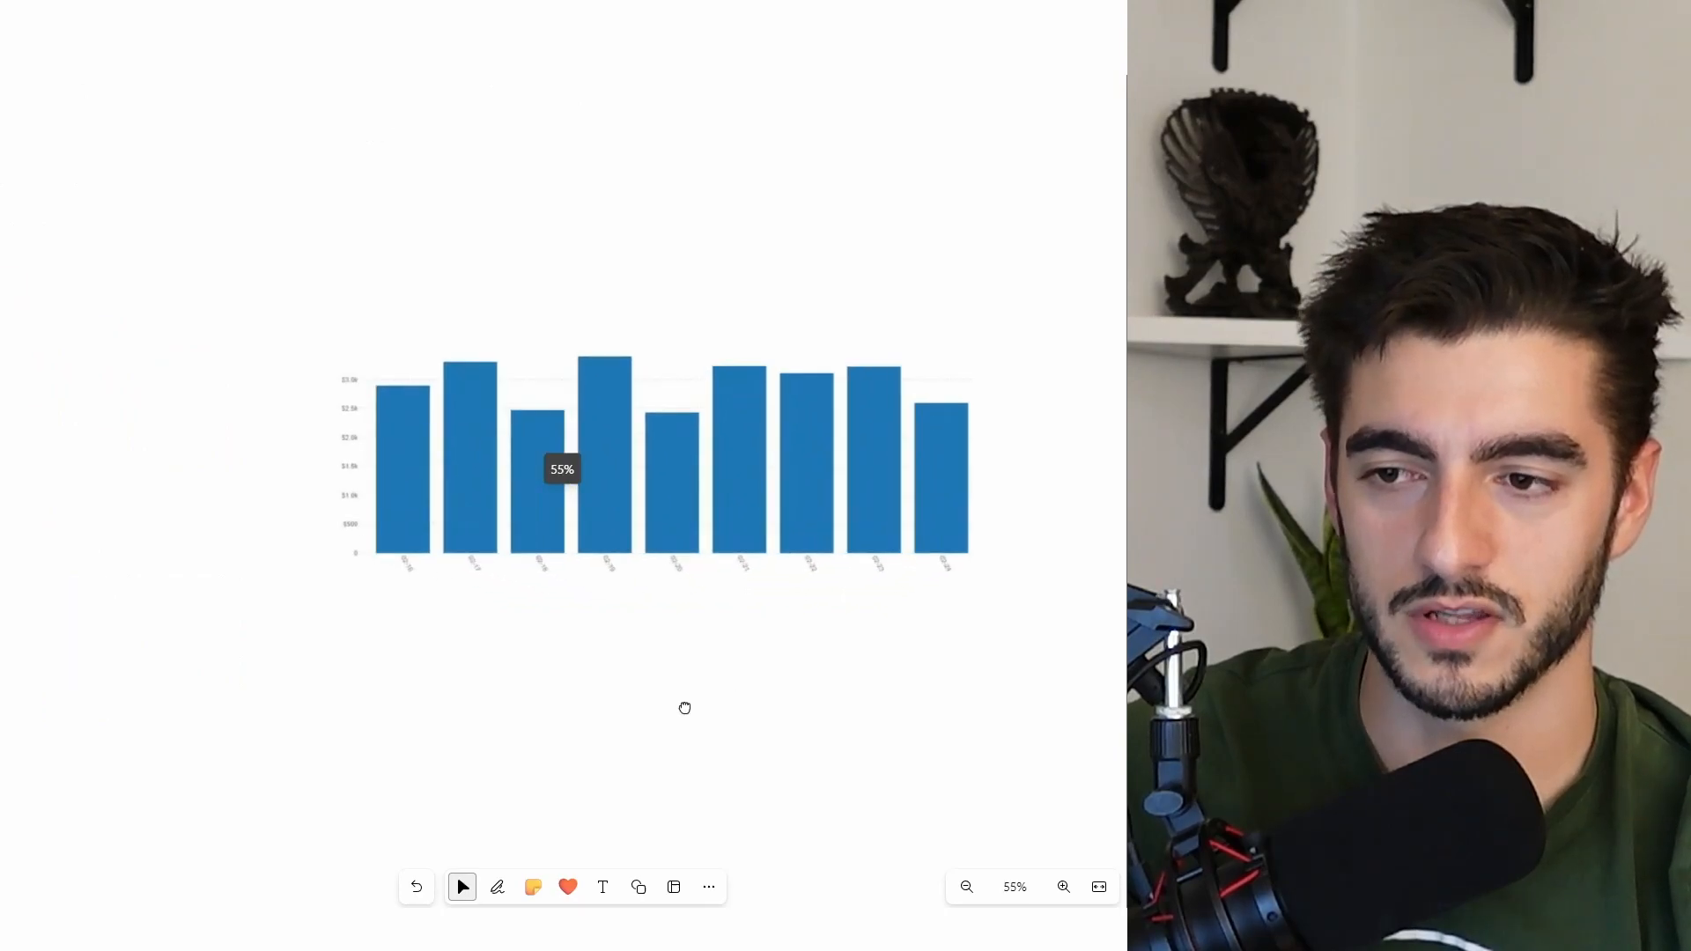
- Annotate the bar chart with an underlined 2020, 3k/day, 1k and 66% with a y-axis bracket
{"action": "left_click", "coordinate": [1064, 886]}
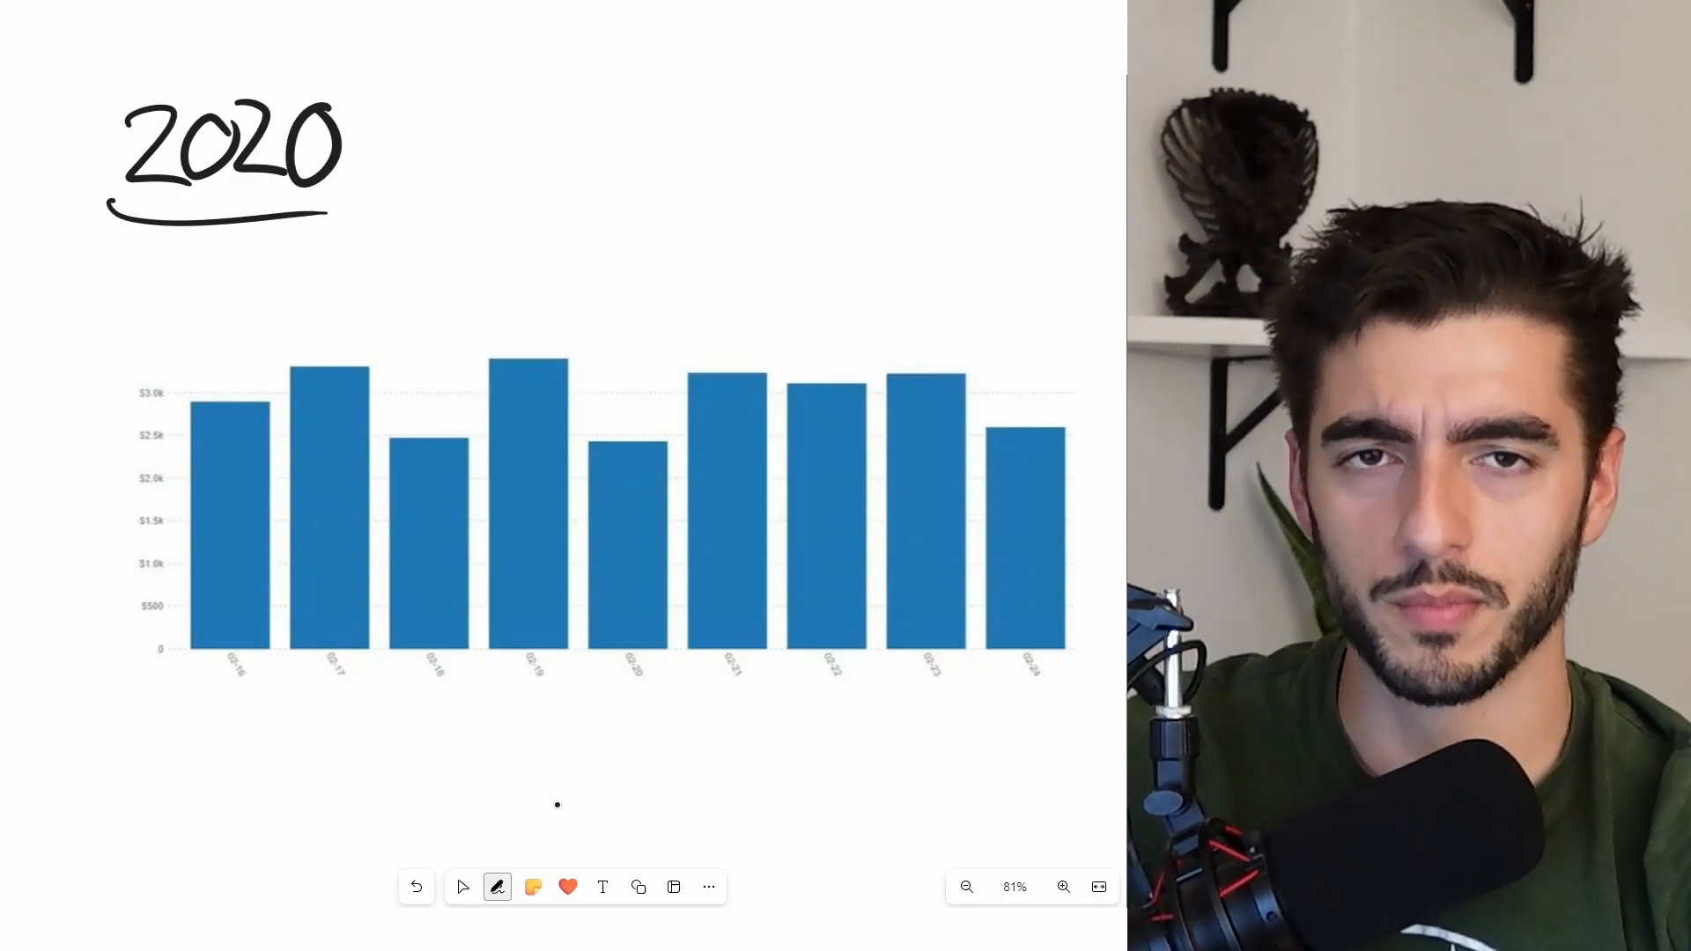
{"action": "left_click", "coordinate": [462, 886]}
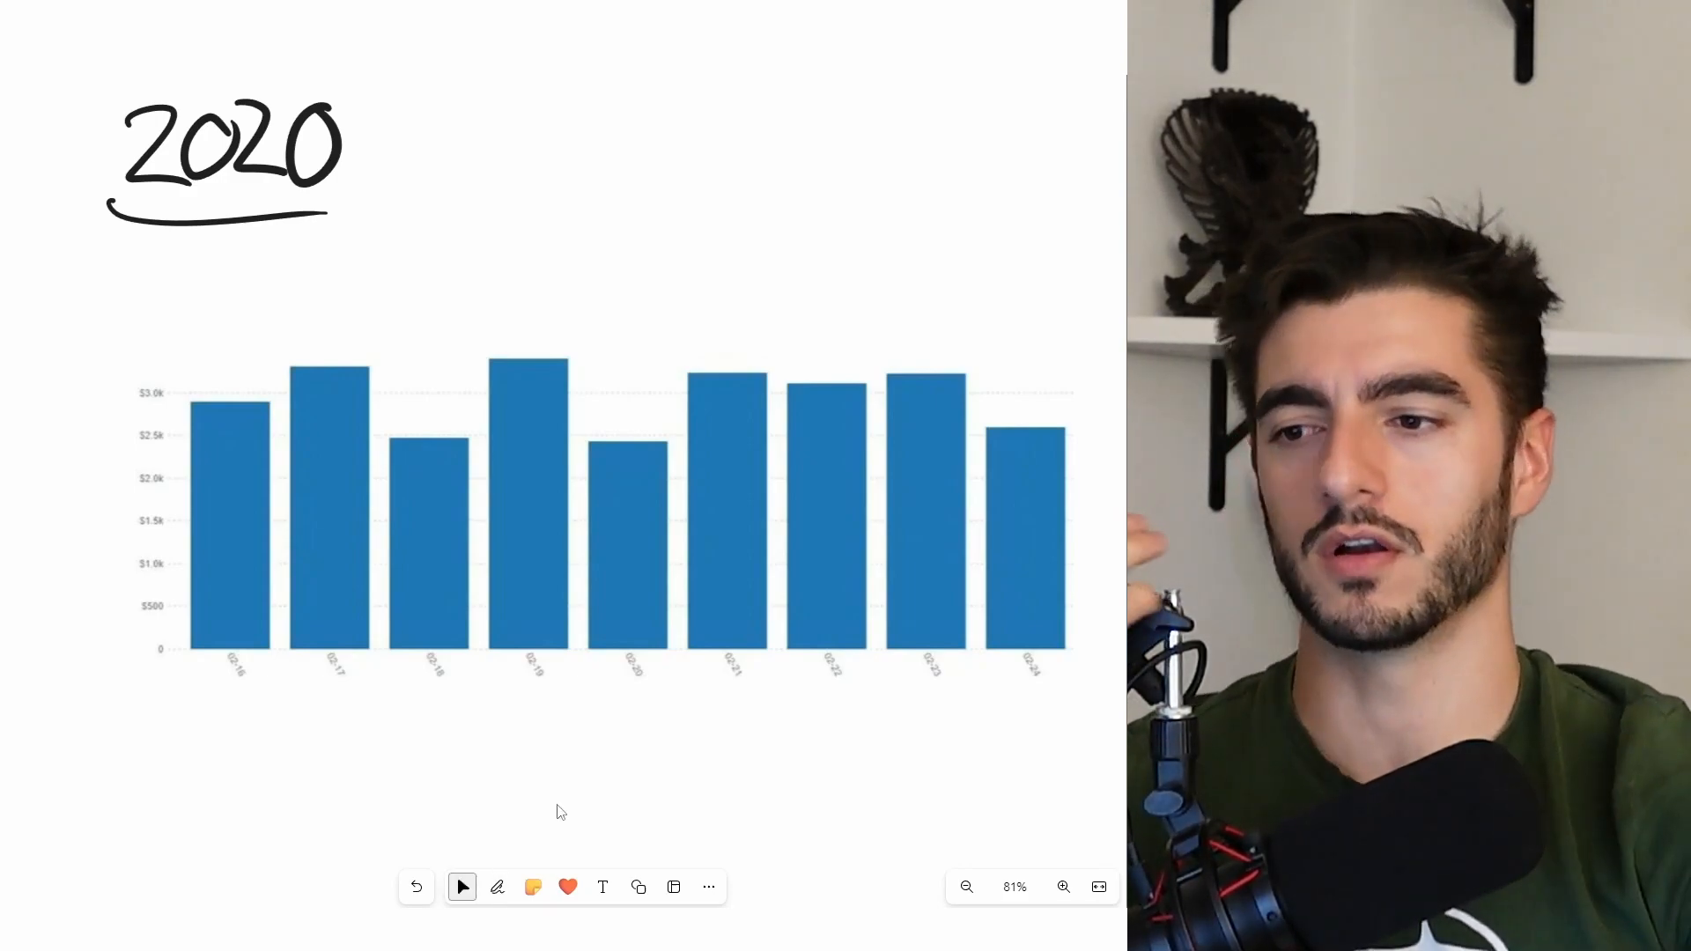
{"action": "left_click", "coordinate": [497, 886]}
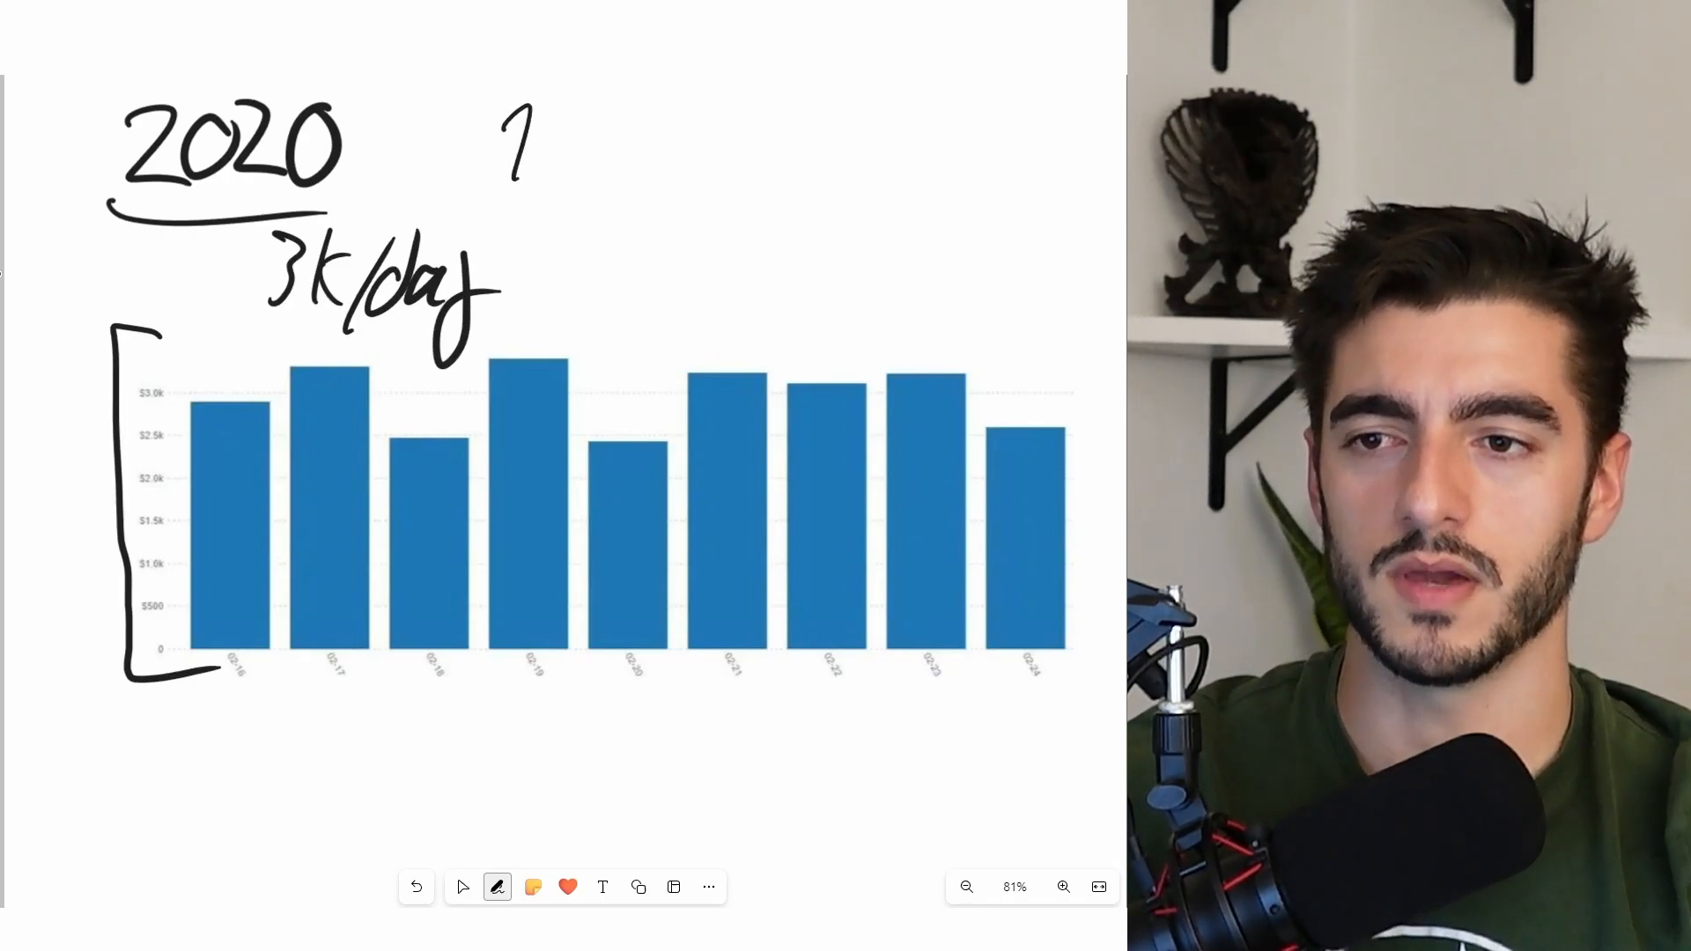
- Draw boxes around the first two bars of the chart
{"action": "left_click_drag", "start_coordinate": [528, 141], "coordinate": [570, 162]}
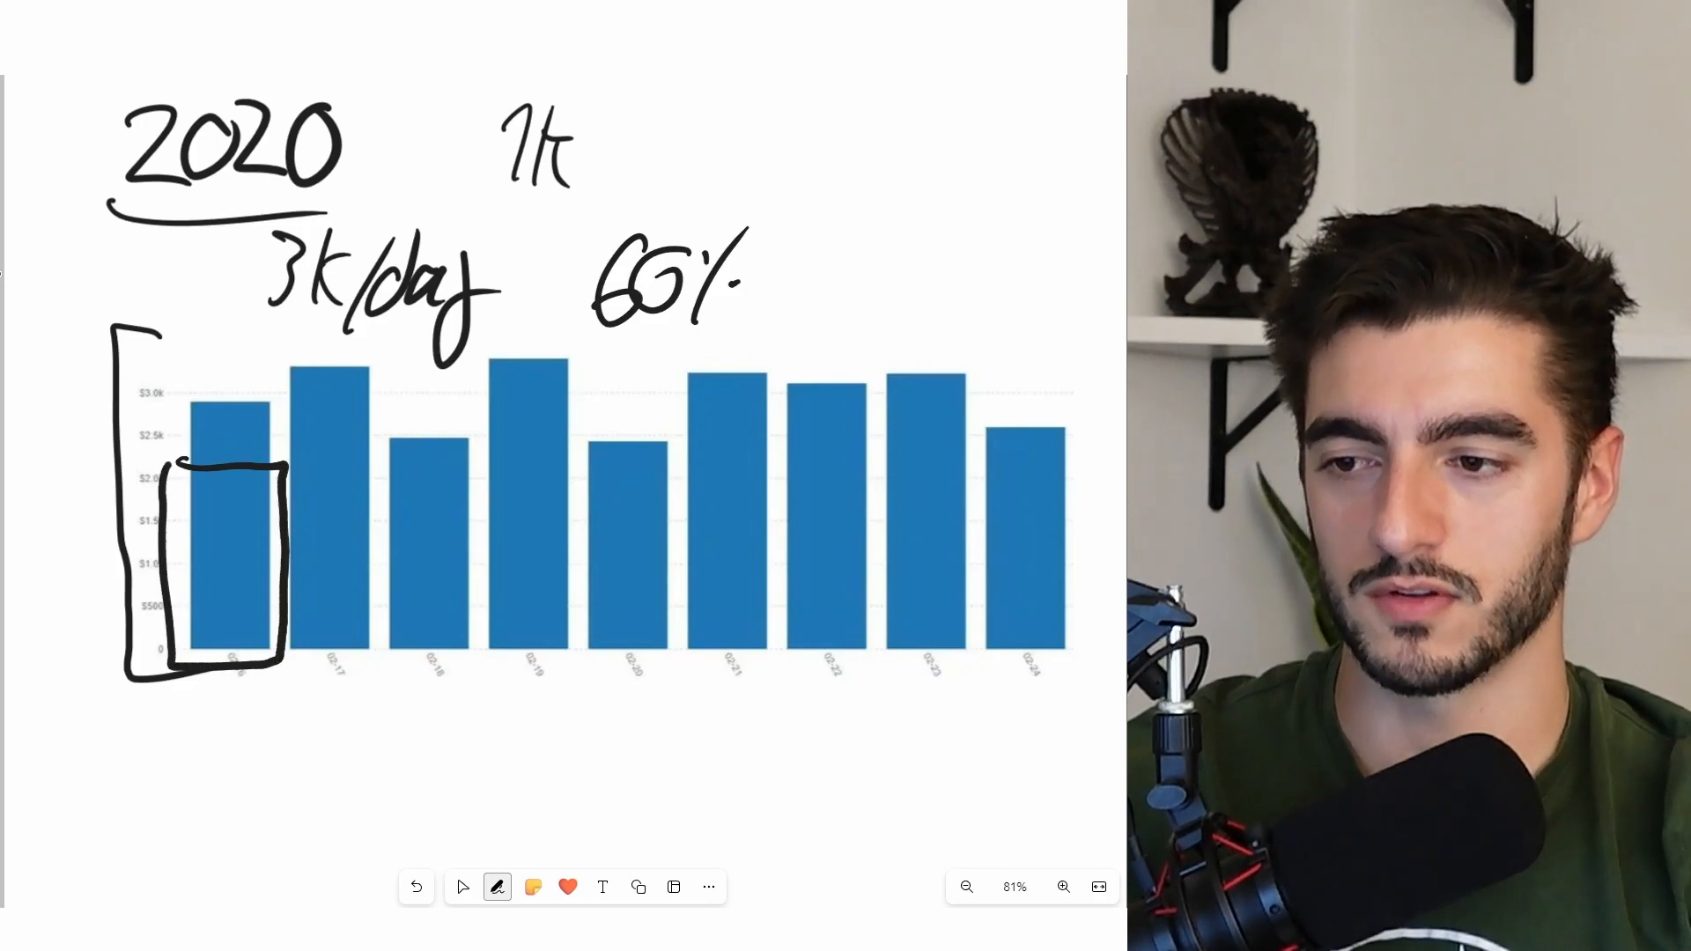
{"action": "left_click_drag", "start_coordinate": [291, 463], "coordinate": [366, 646]}
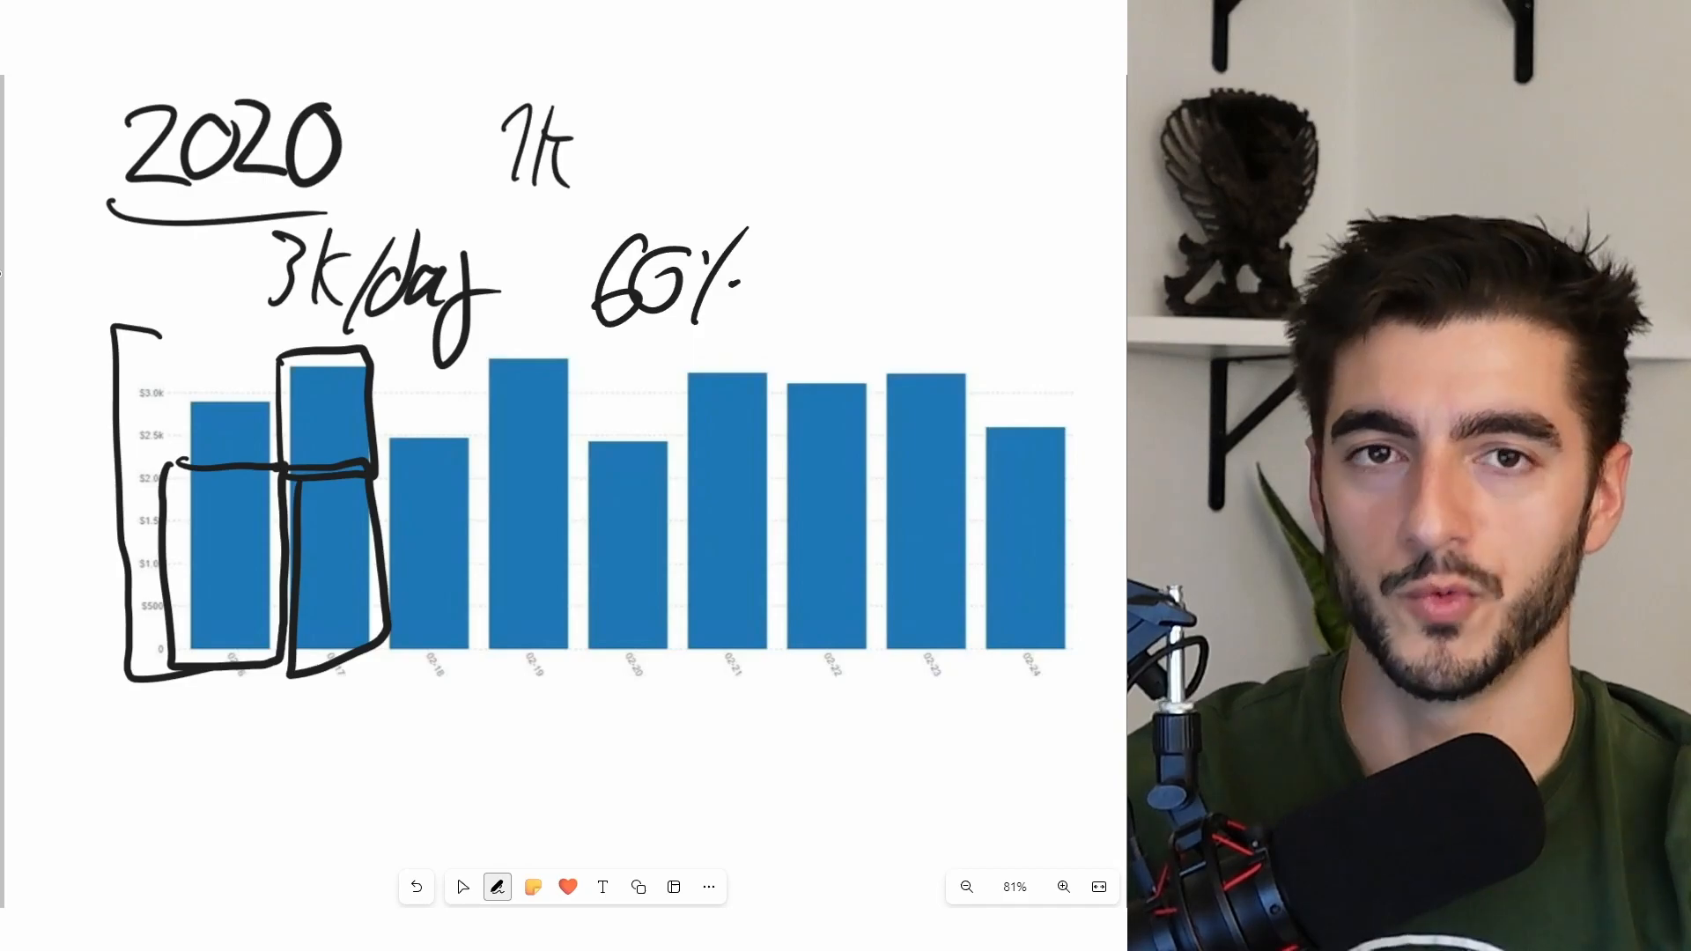
{"action": "left_click", "coordinate": [462, 886]}
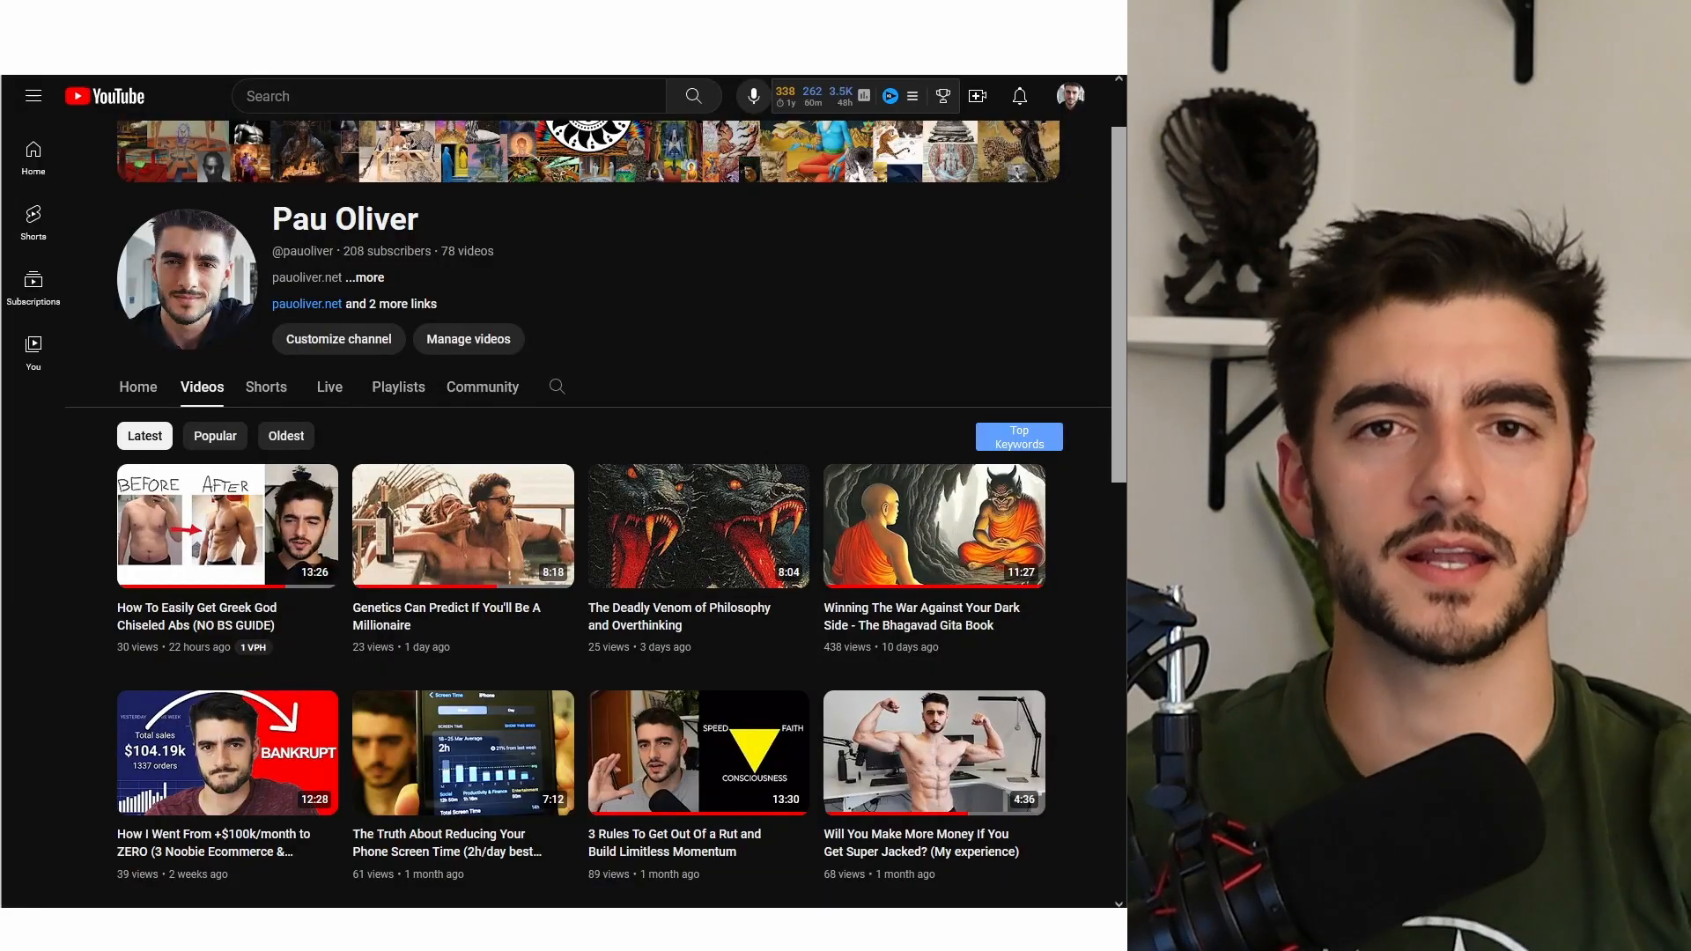
{"action": "mouse_move", "coordinate": [662, 296]}
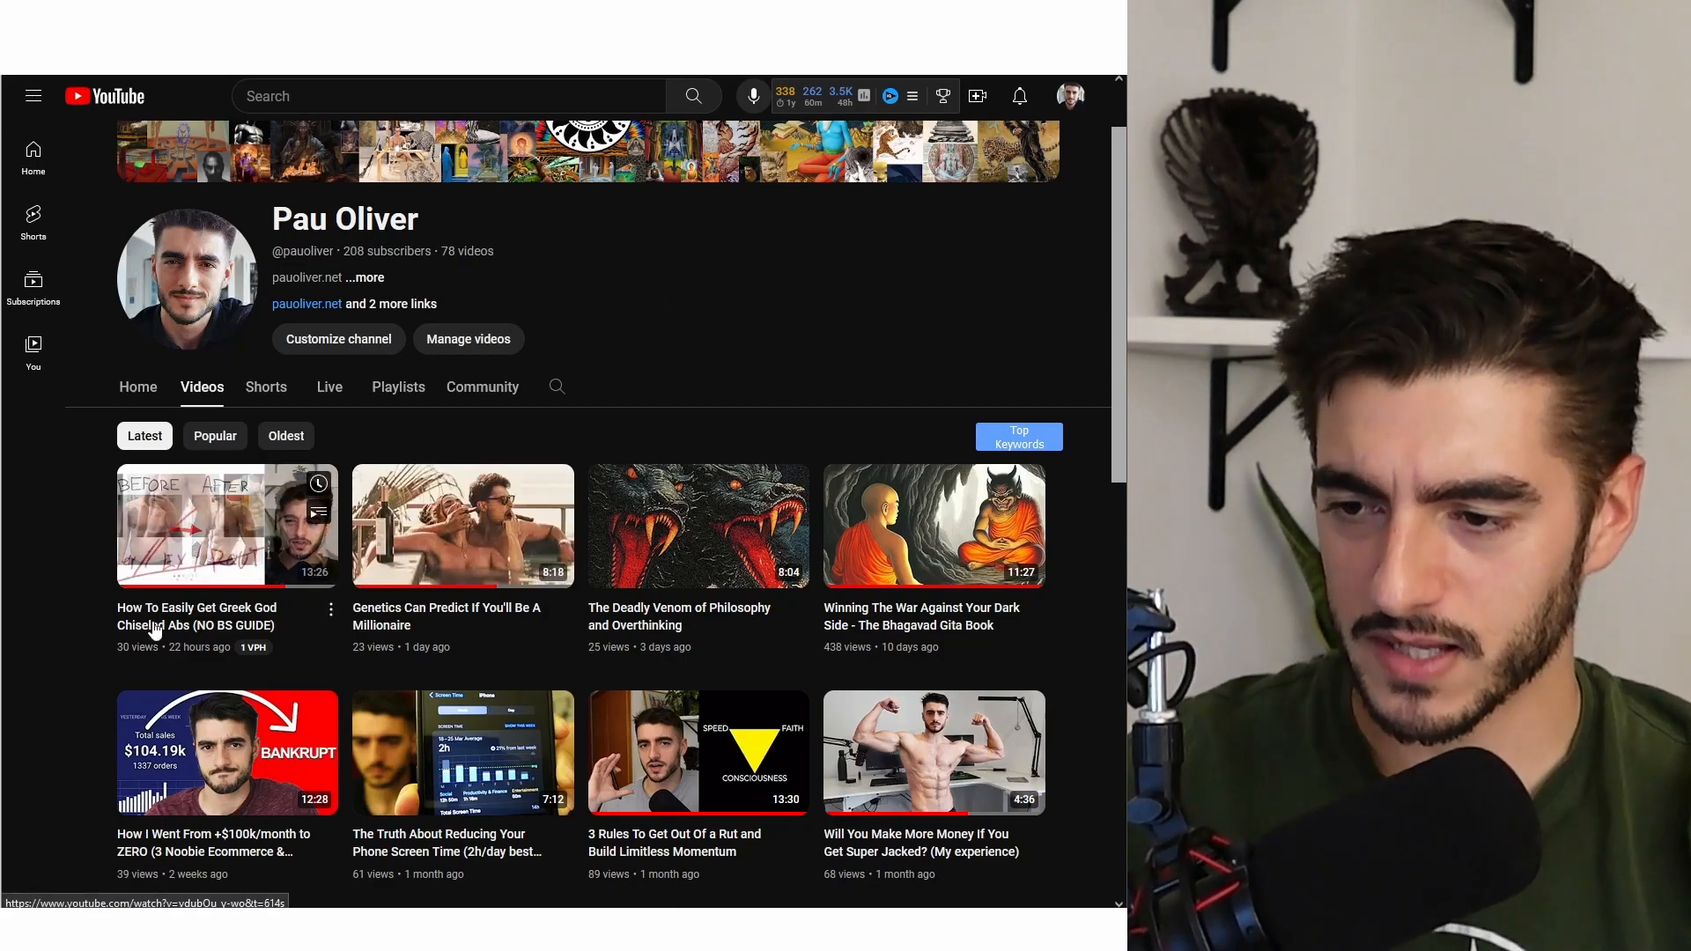
{"action": "mouse_move", "coordinate": [609, 660]}
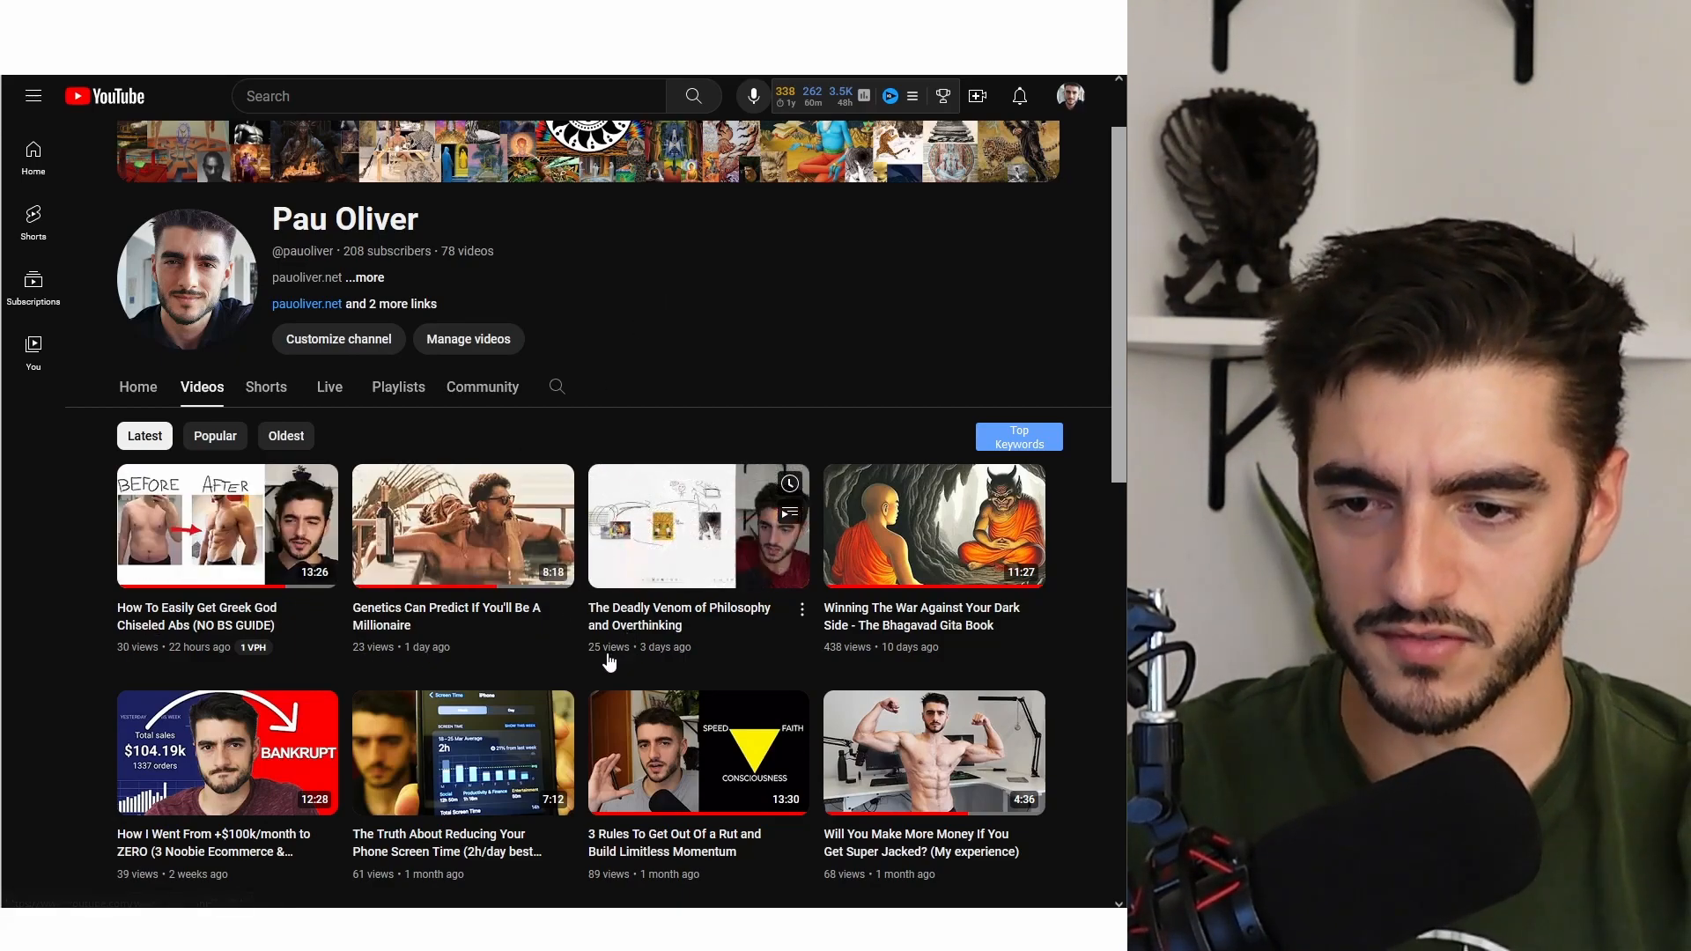
{"action": "scroll", "scroll_direction": "down", "scroll_amount": 3}
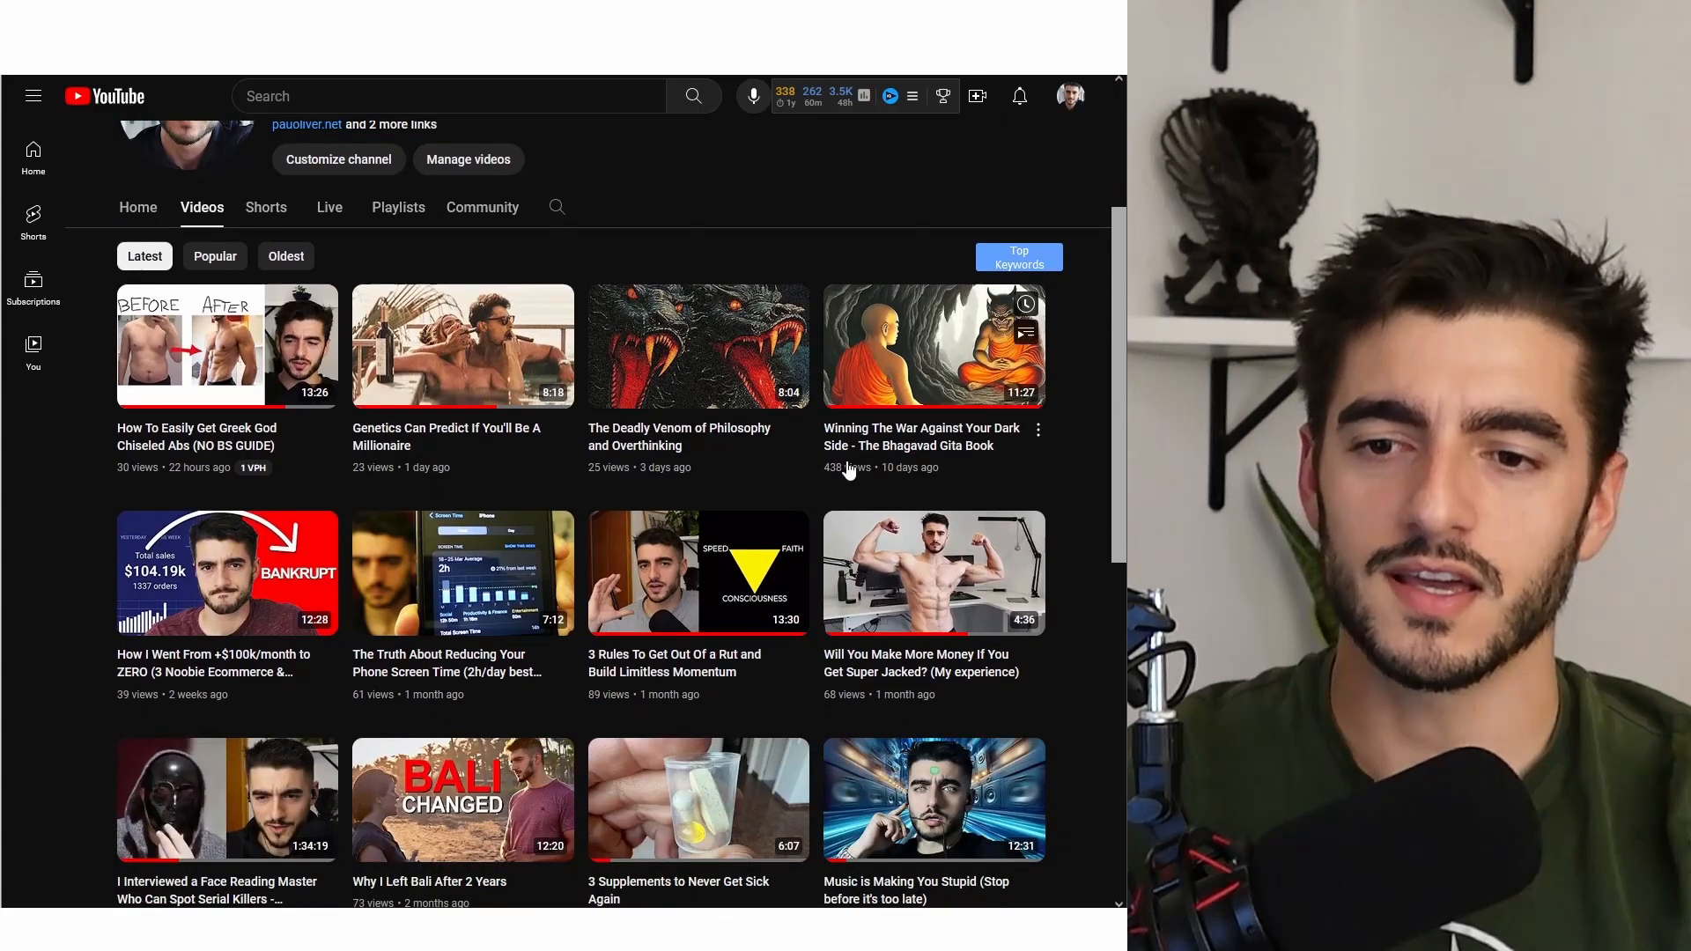
{"action": "mouse_move", "coordinate": [842, 483]}
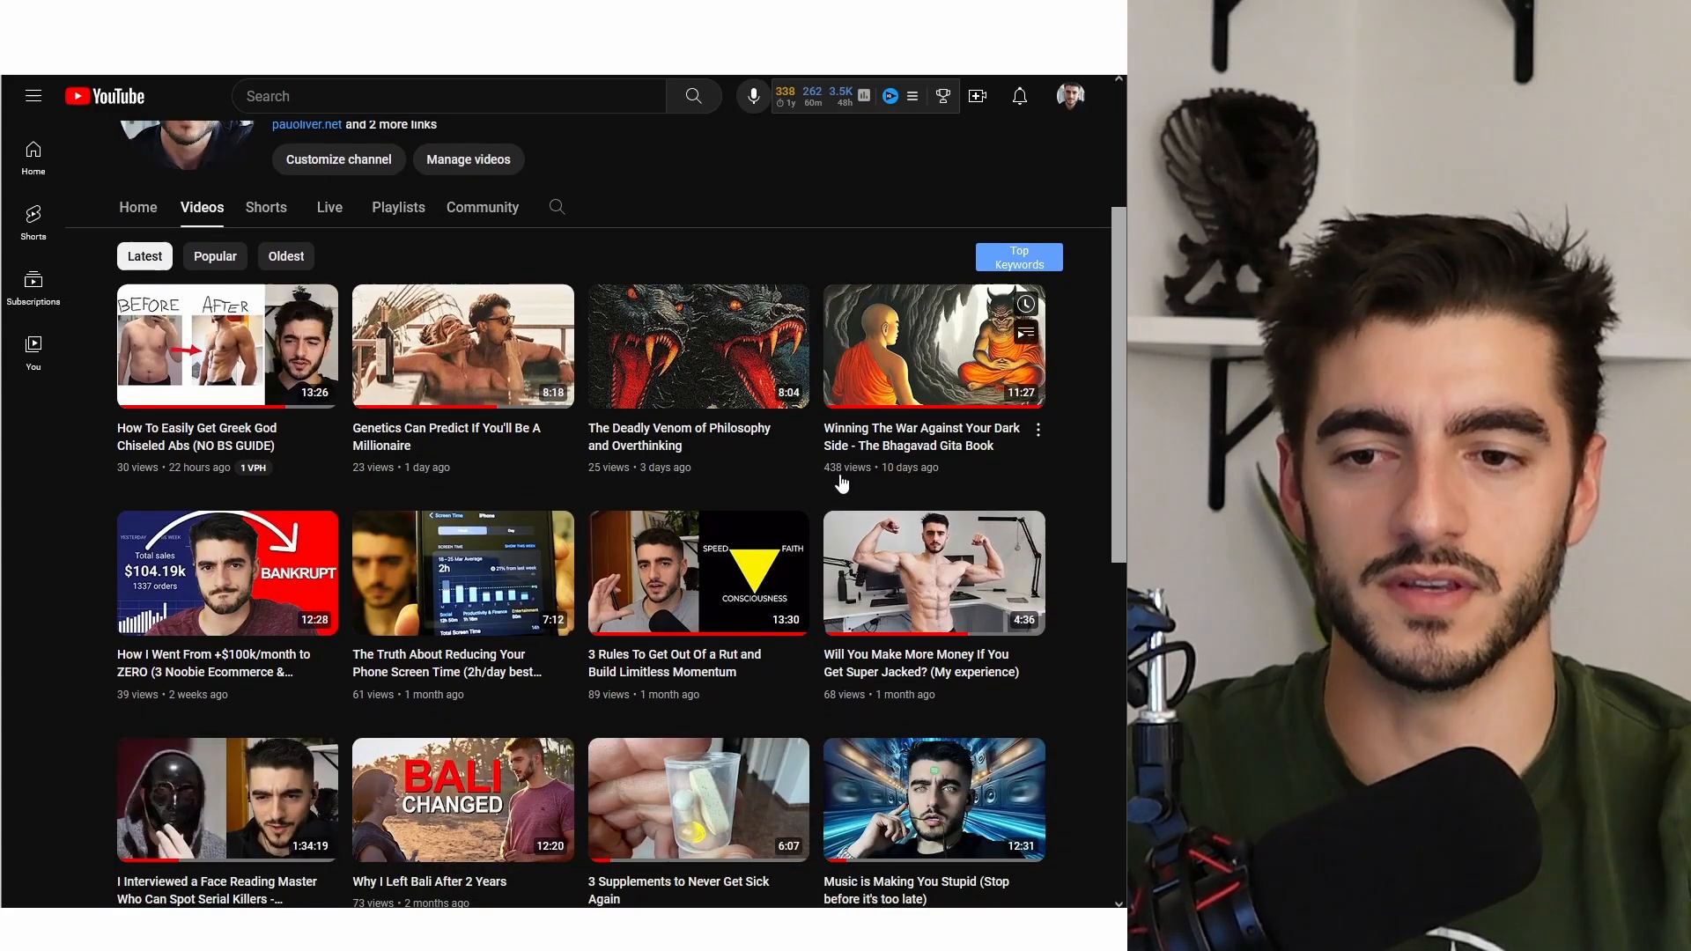
{"action": "scroll", "scroll_direction": "down", "scroll_amount": 3}
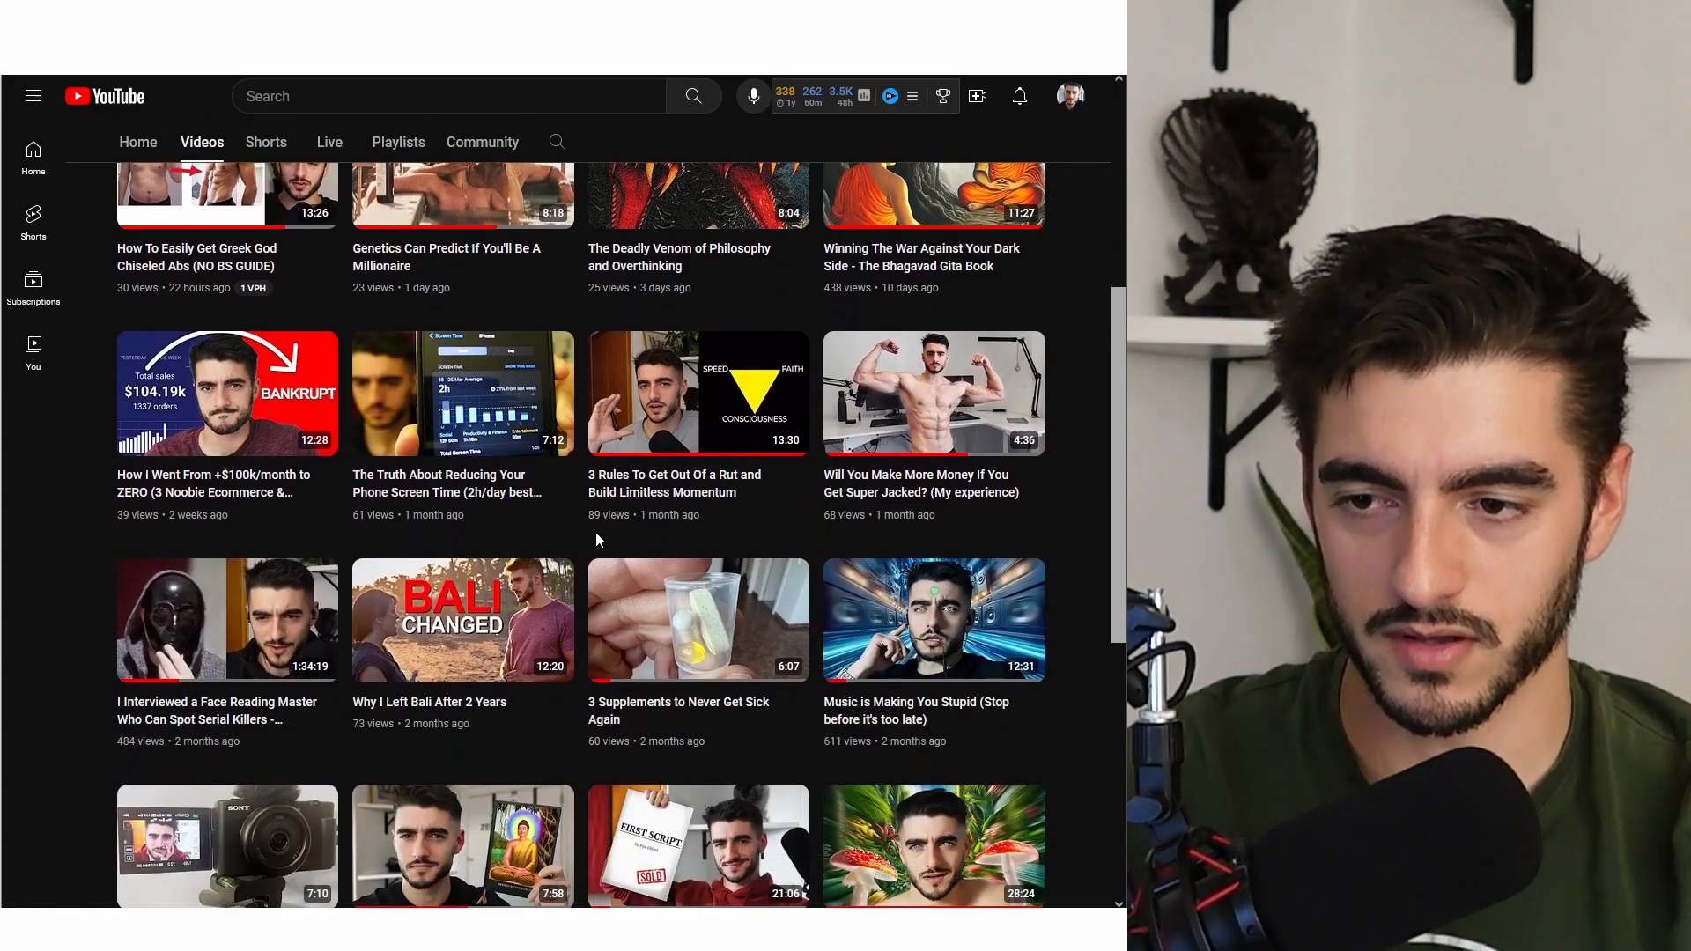
{"action": "scroll", "scroll_direction": "down", "scroll_amount": 3}
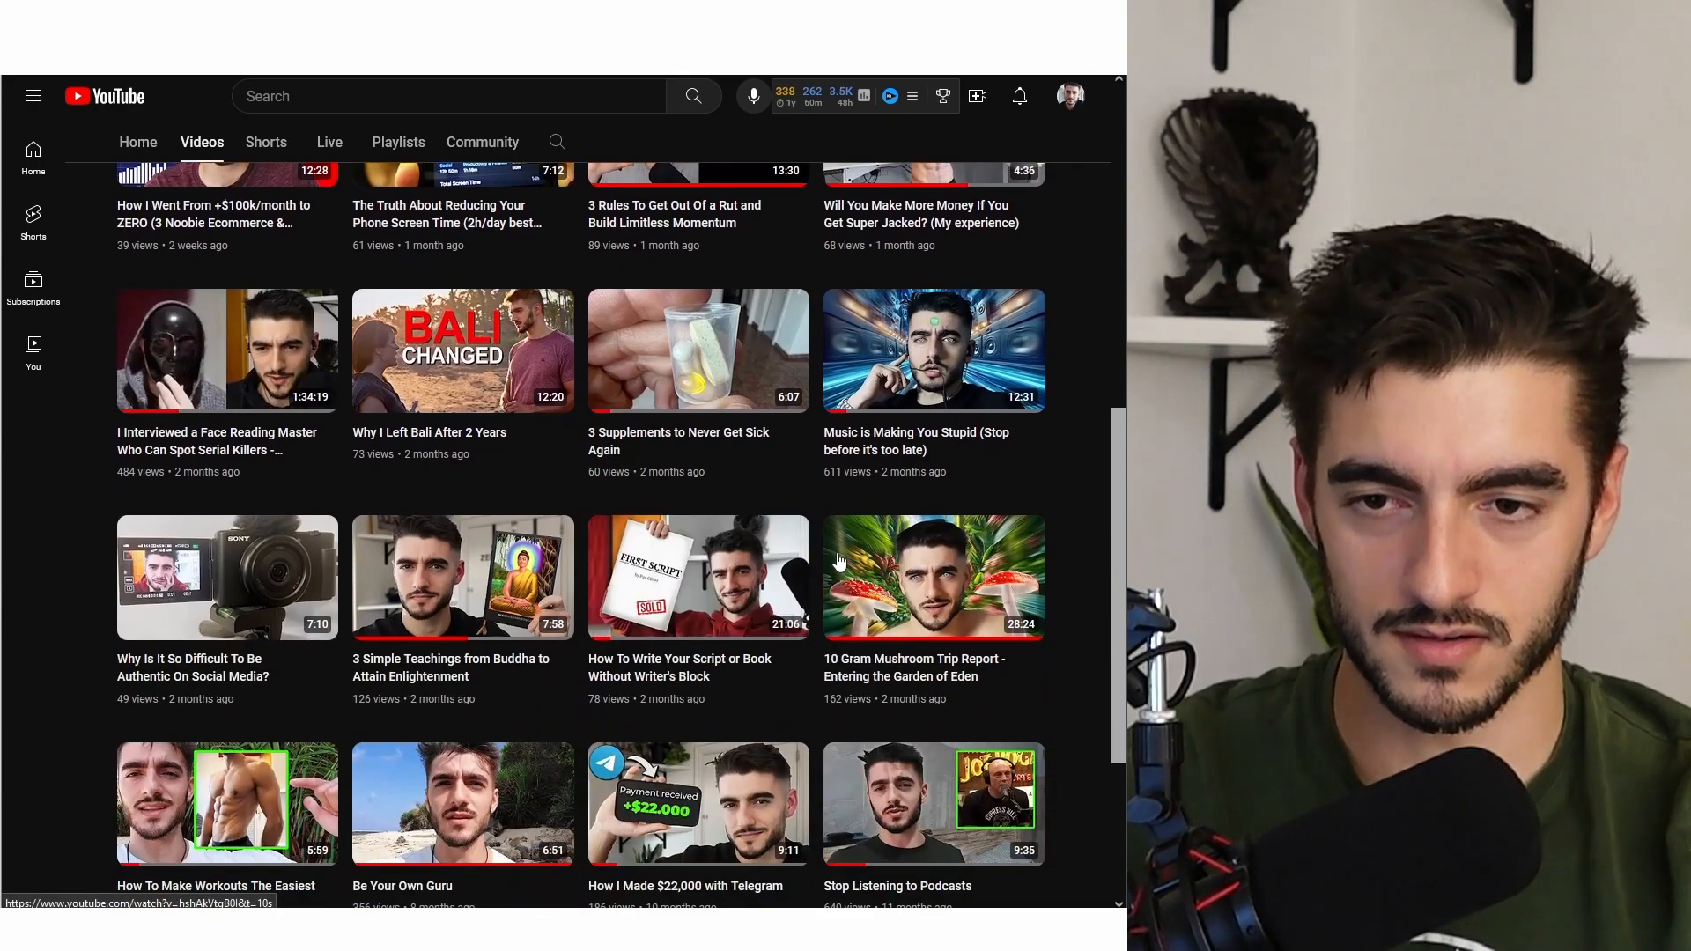
{"action": "scroll", "scroll_direction": "up", "scroll_amount": 3}
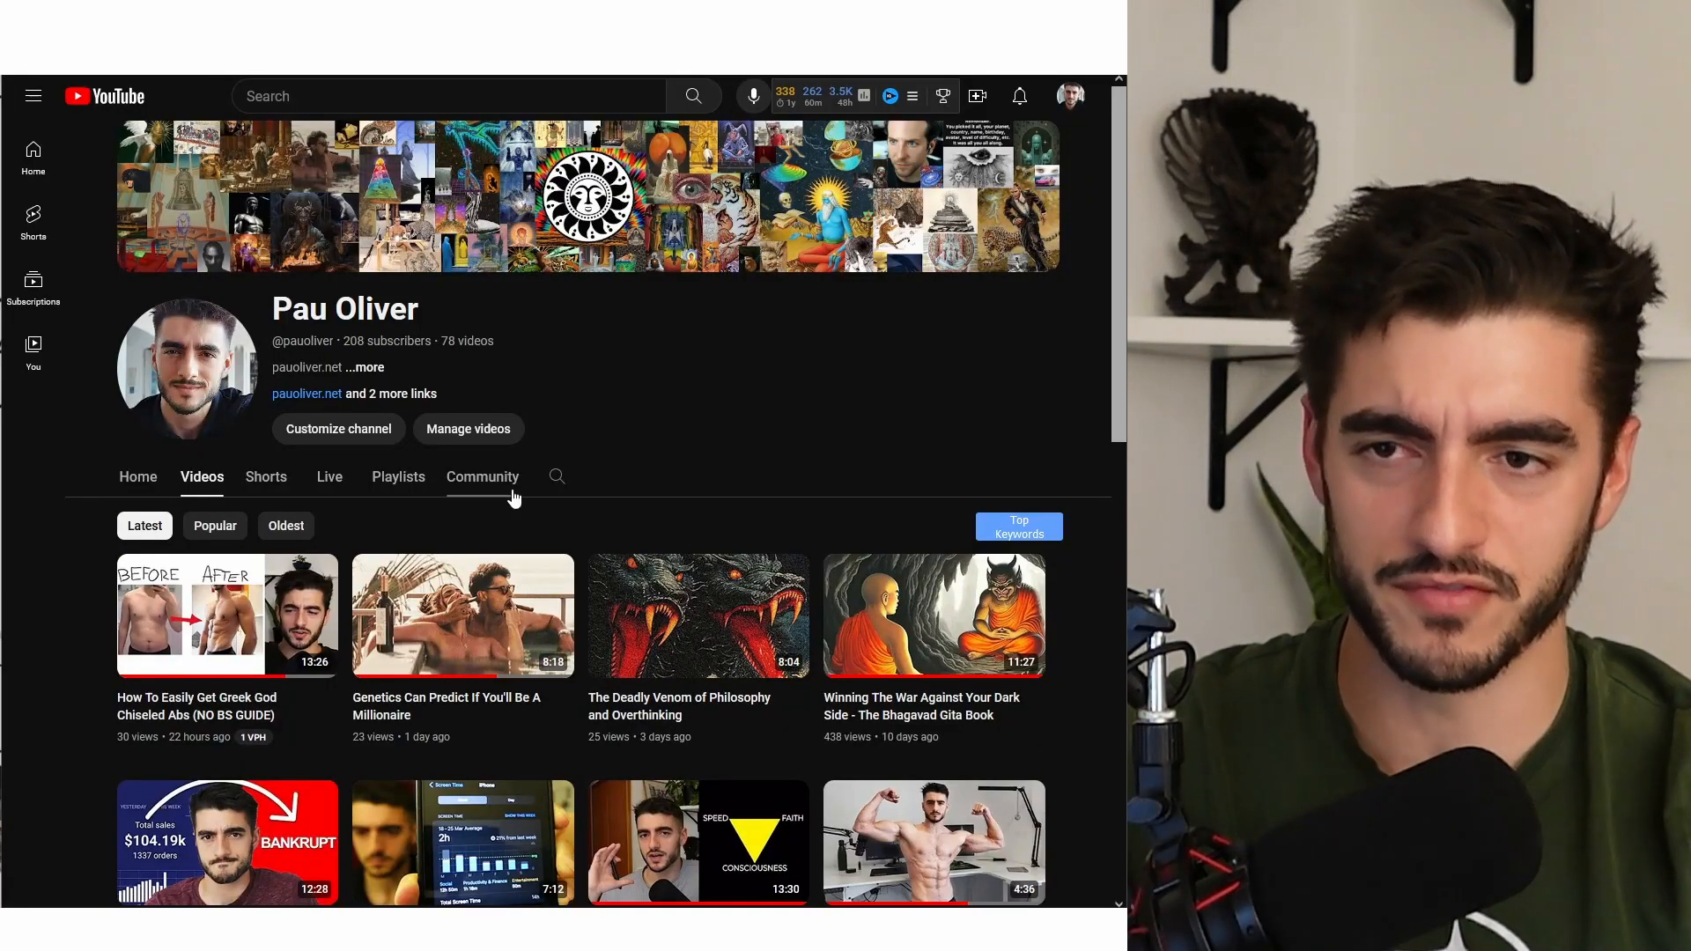
{"action": "scroll", "scroll_direction": "down", "scroll_amount": 3}
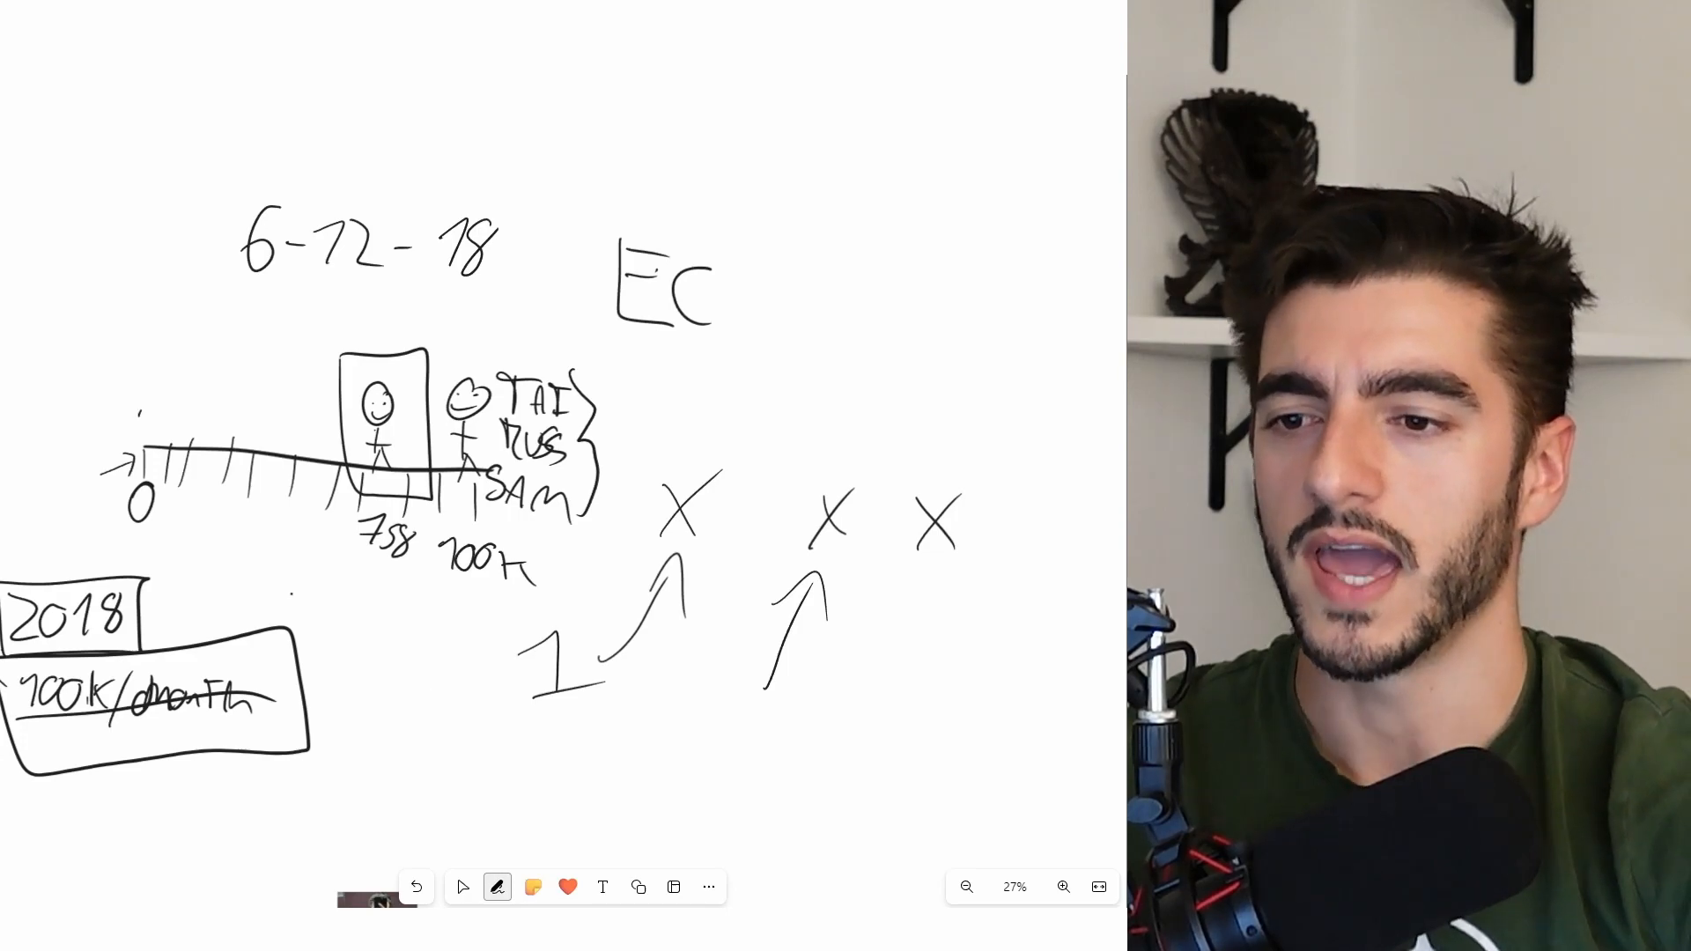
- Draw arcs from the timeline start over the boxed stick figure up to EC
{"action": "left_click_drag", "start_coordinate": [128, 356], "coordinate": [356, 313]}
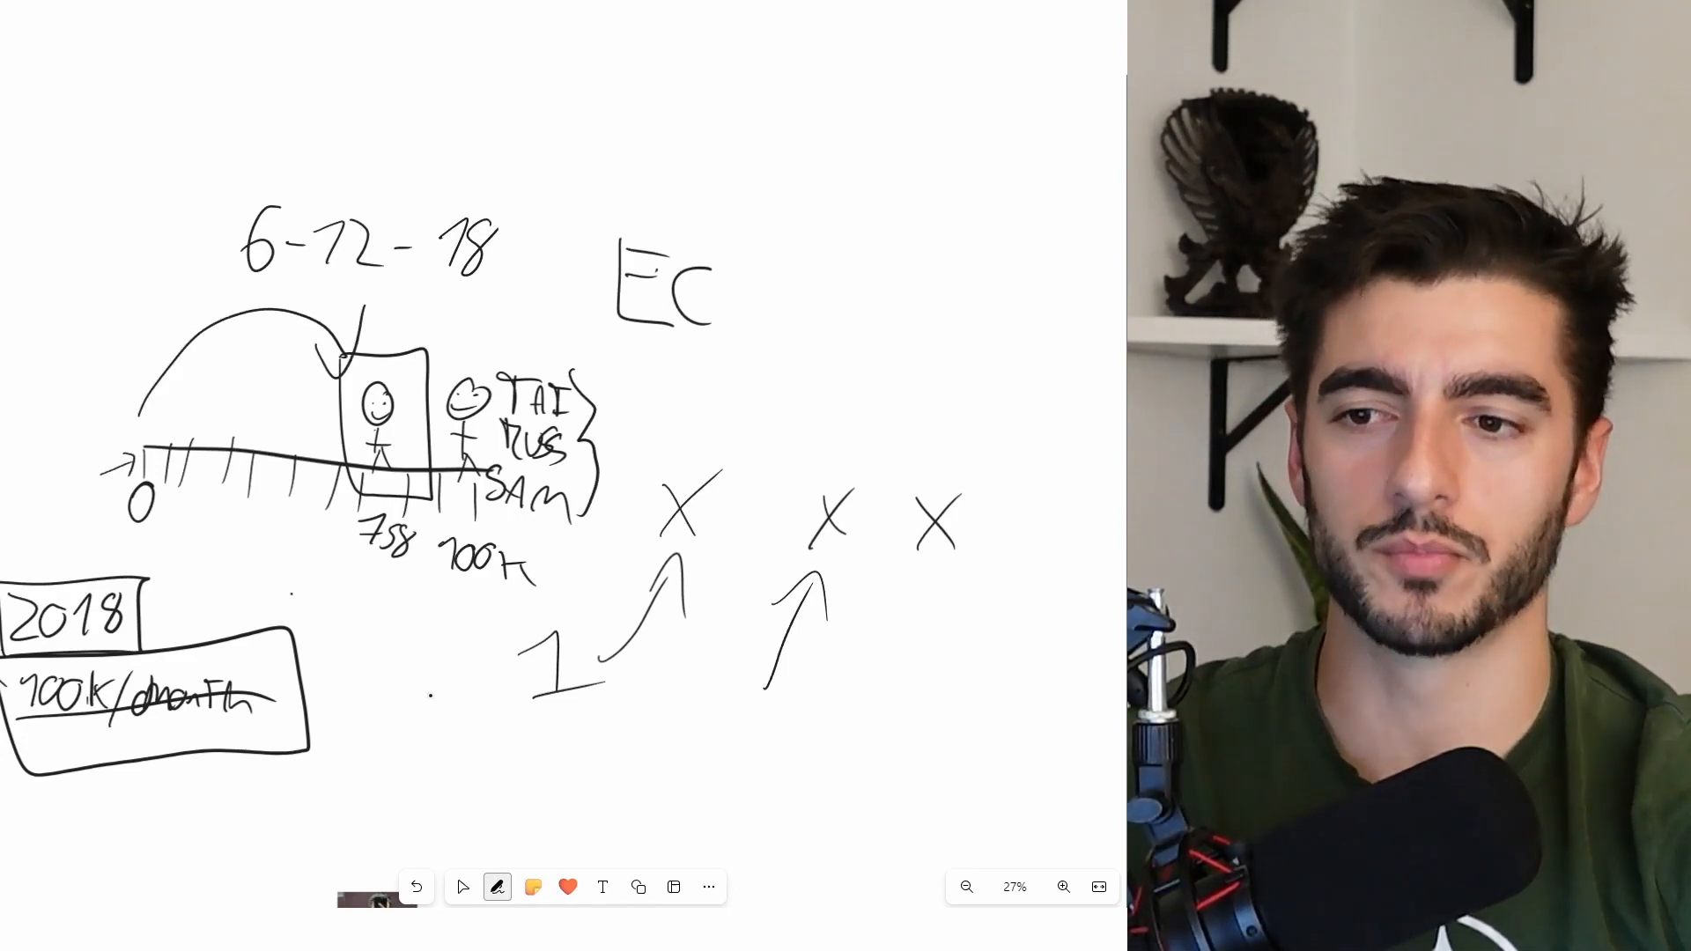
{"action": "left_click_drag", "start_coordinate": [431, 313], "coordinate": [646, 377]}
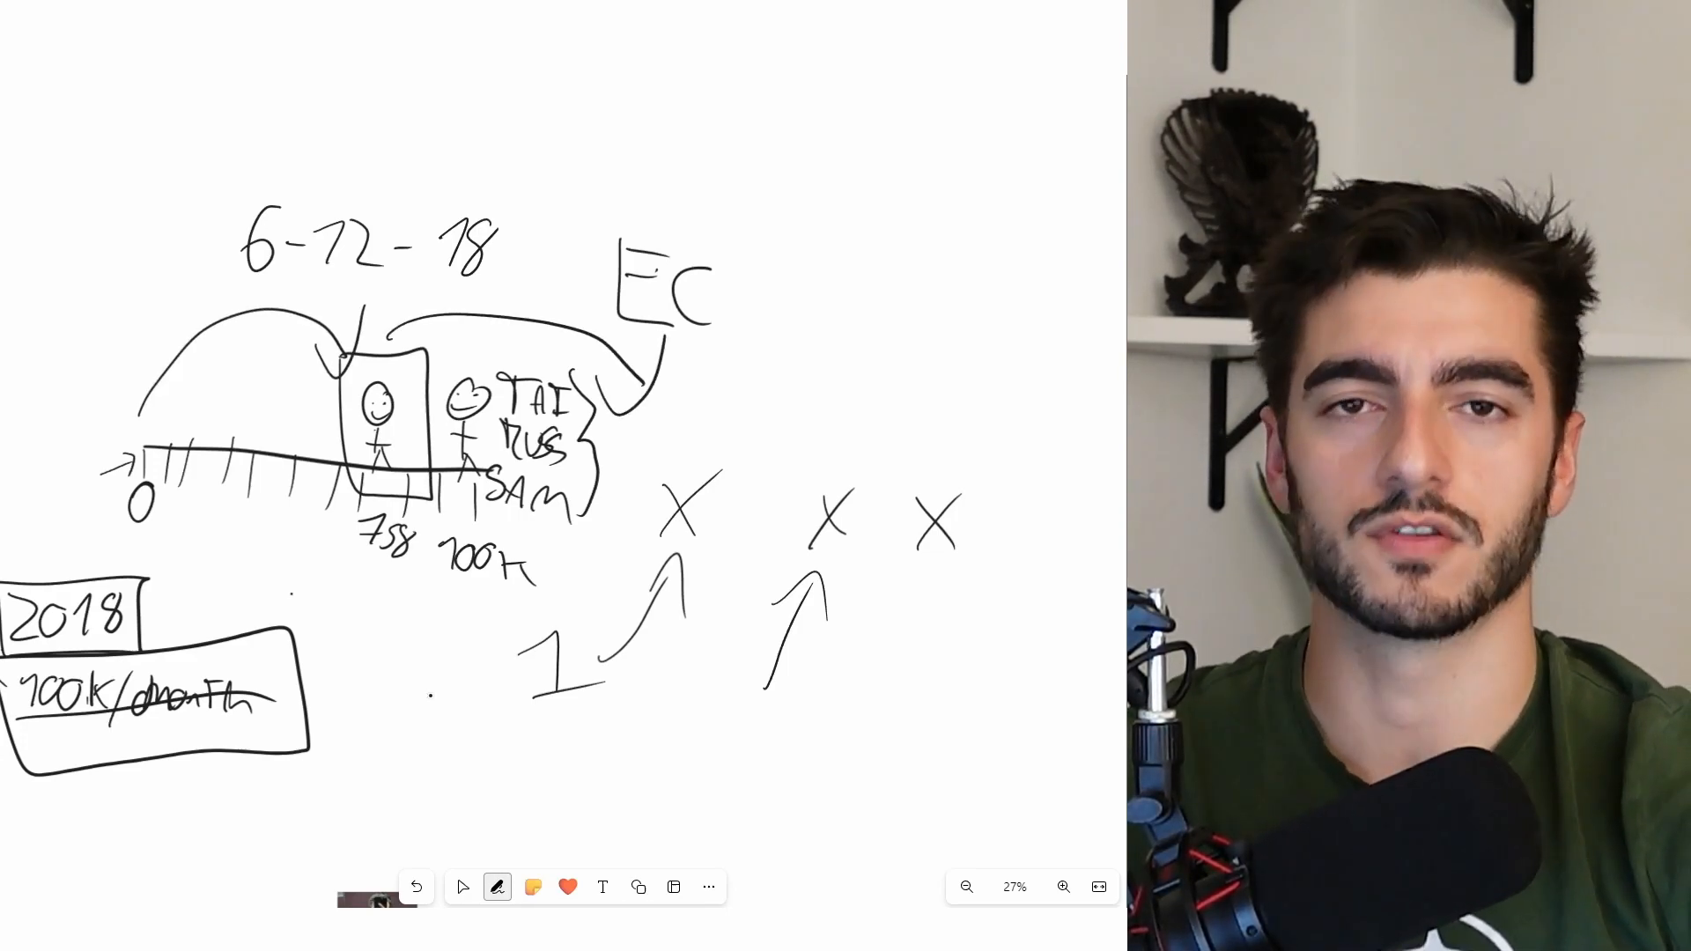
{"action": "left_click", "coordinate": [462, 886]}
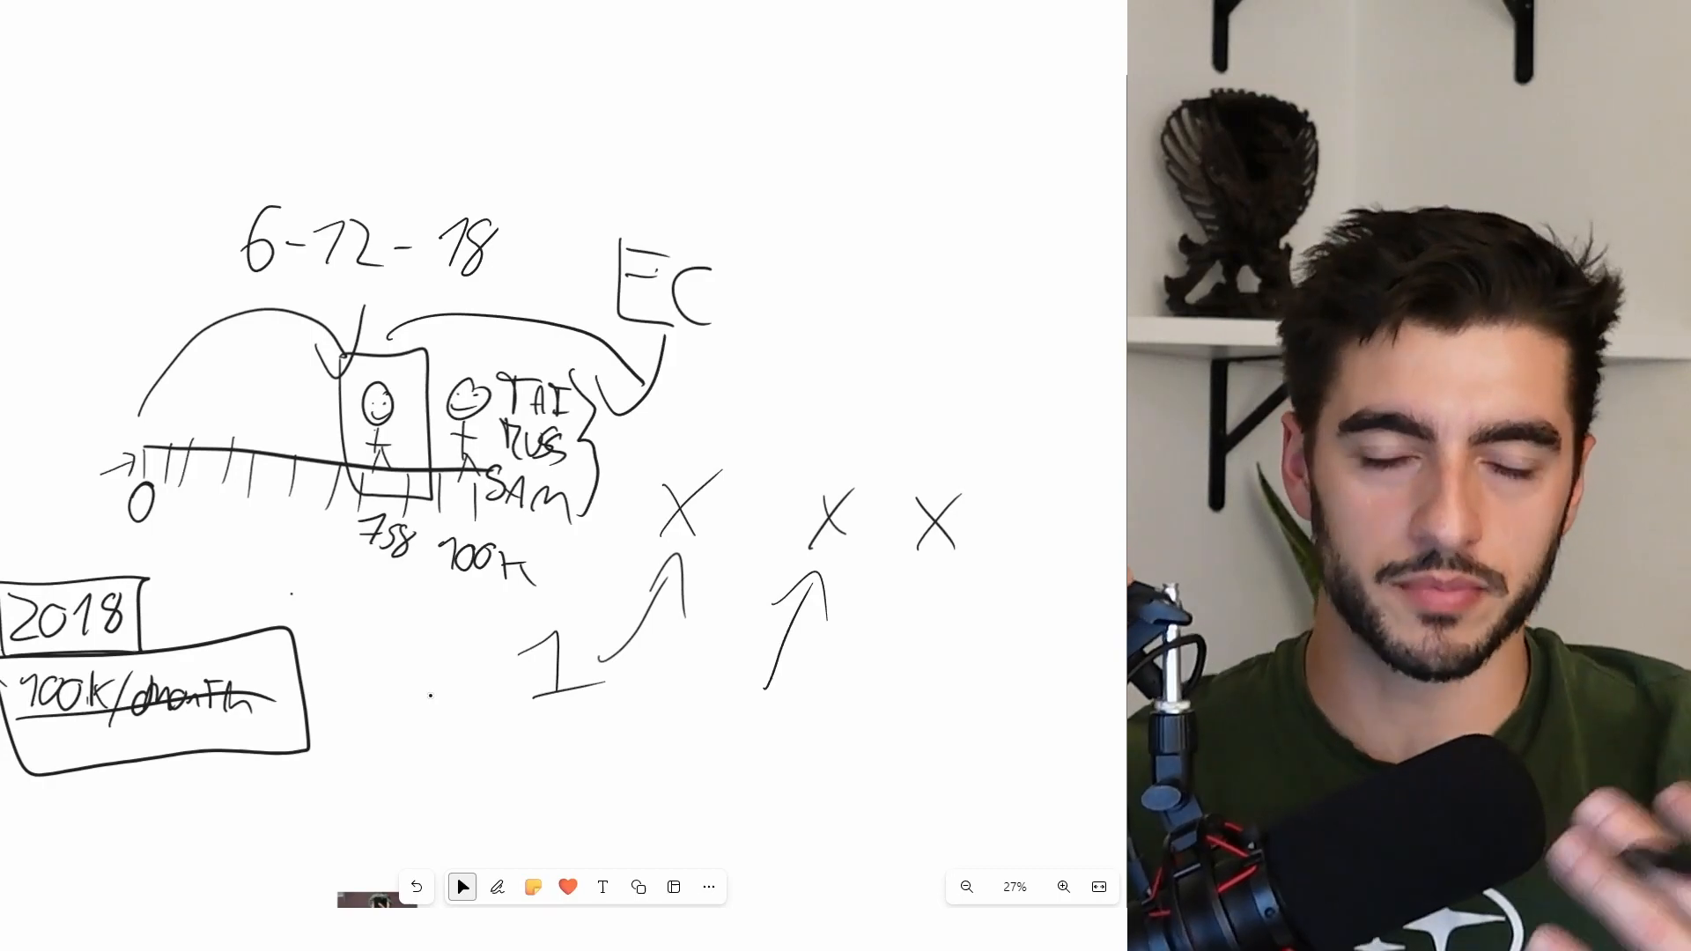
- Draw a new X to the left of the 1
{"action": "left_click", "coordinate": [497, 886]}
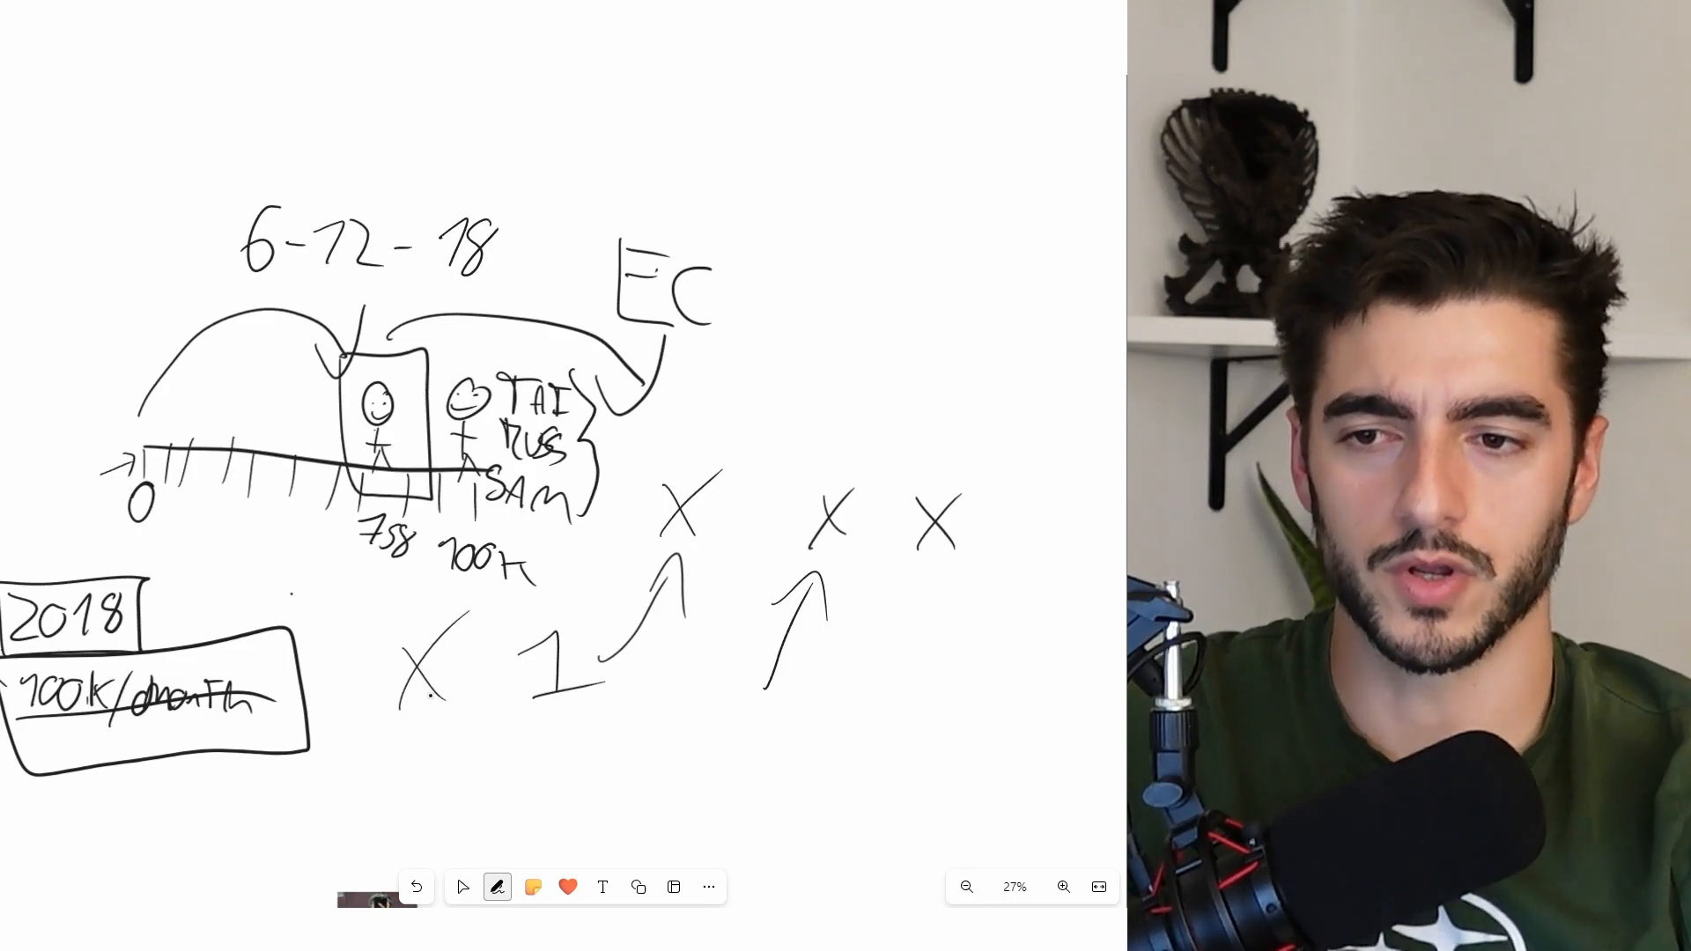
{"action": "left_click", "coordinate": [461, 886]}
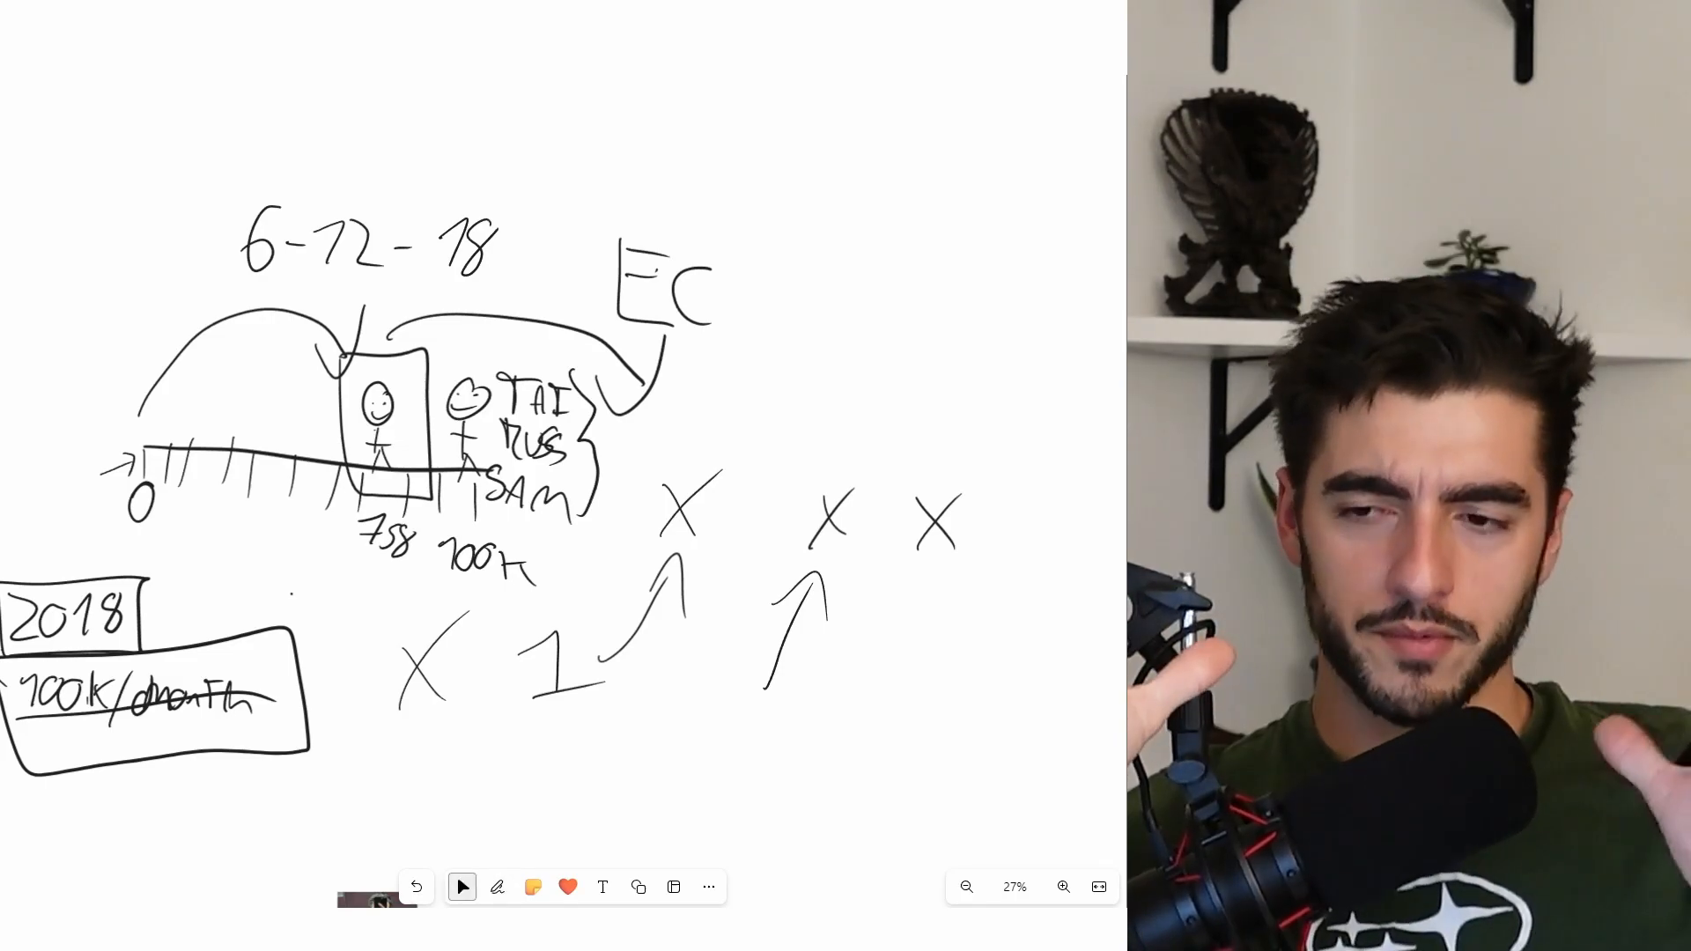